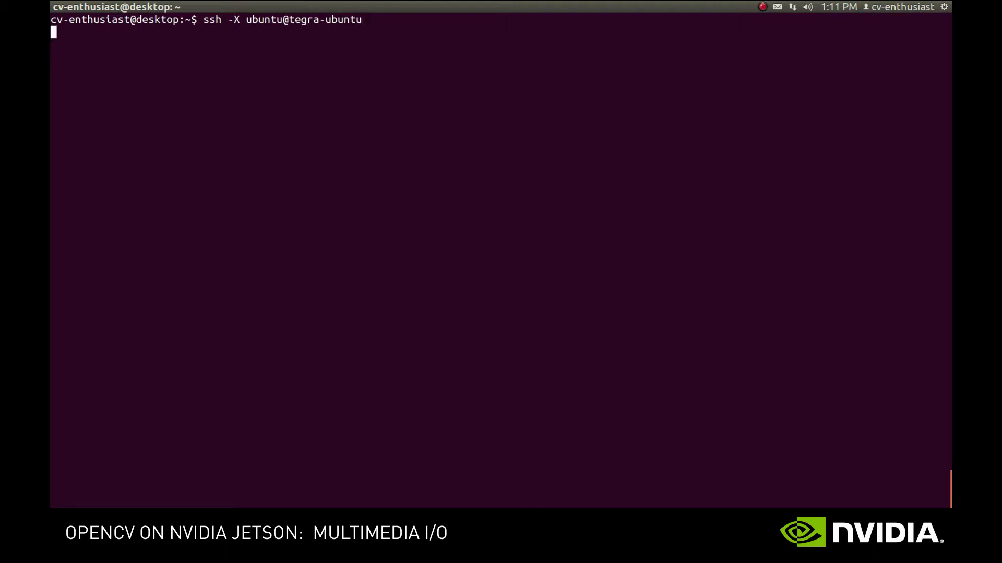
Start the ssh -X session to the Tegra board
key(Return)
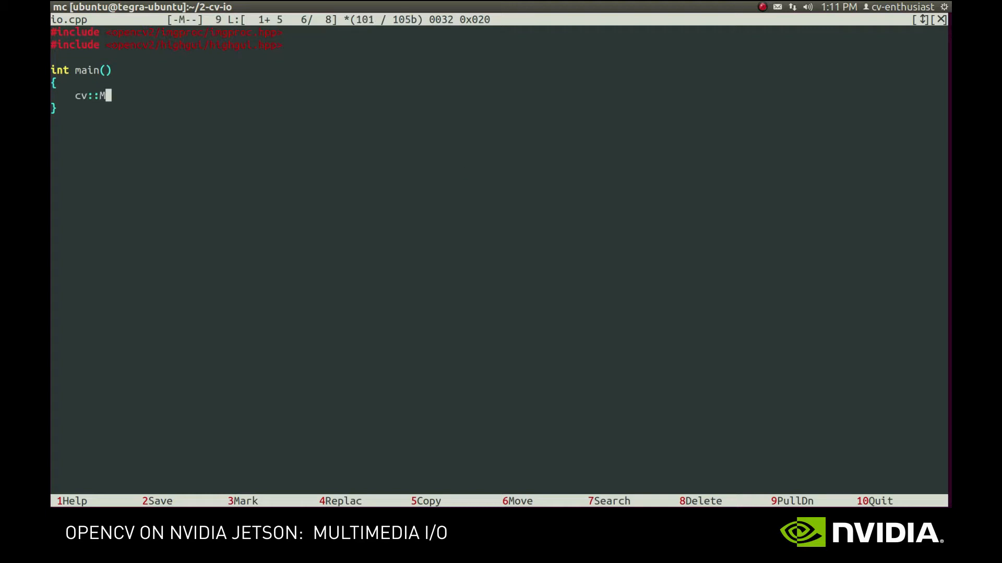
Load lena.jpg into cv::Mat img with cv::imread
text(at img = cv:)
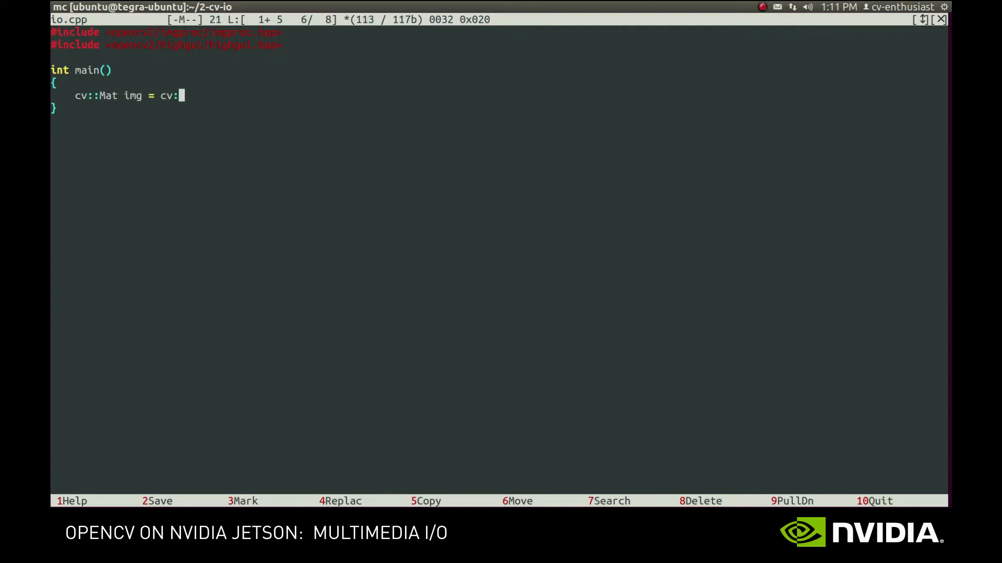
text(:imread(")
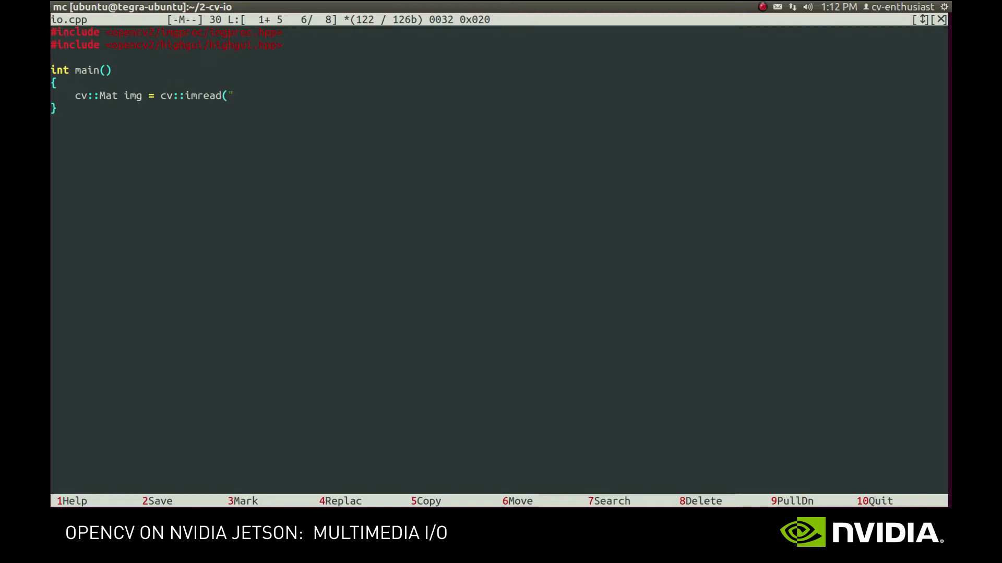
text(lena.jpg")
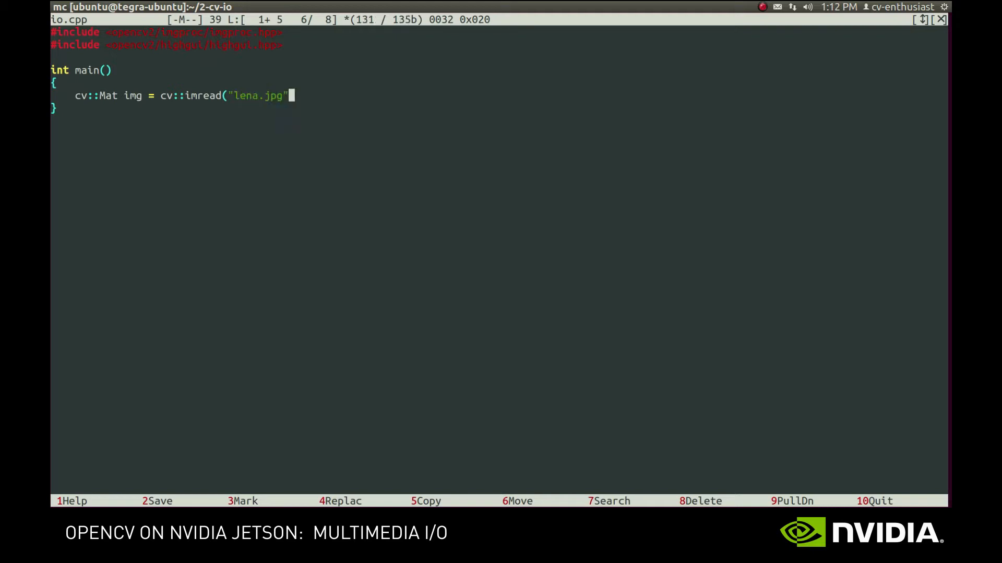
text();)
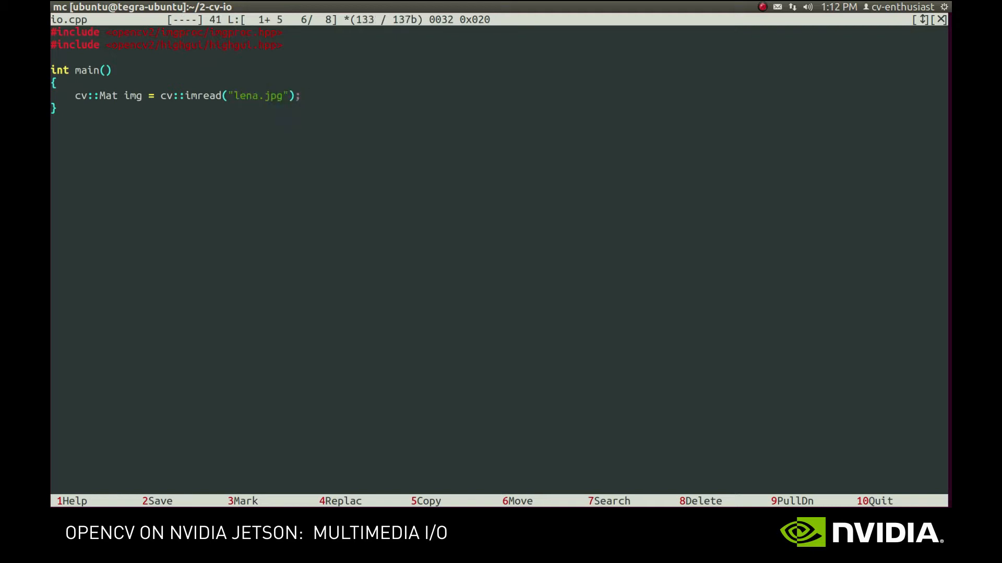
Display img in a window named "img" and add cv::waitKey()
text(cv::imsho)
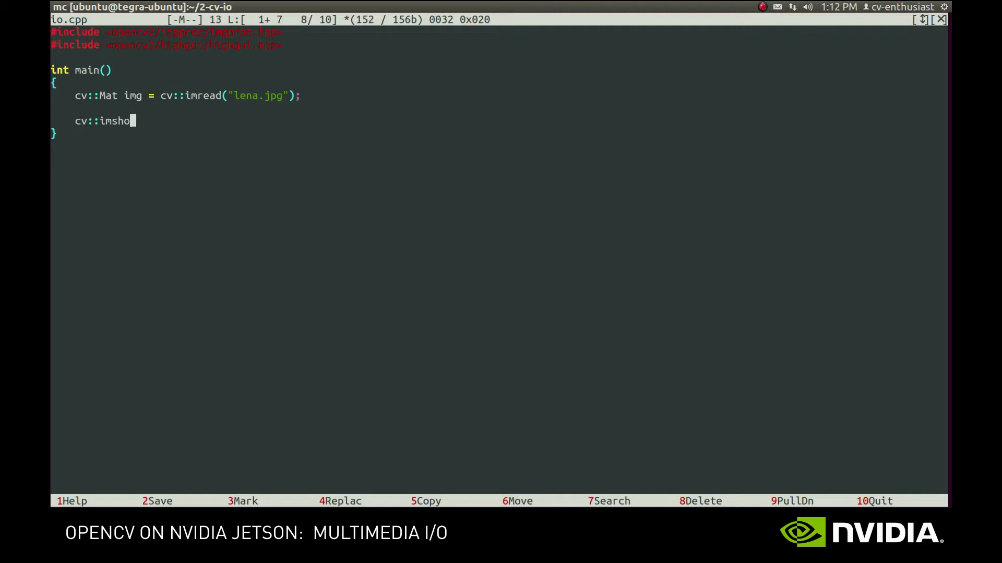
text(w("img", img)
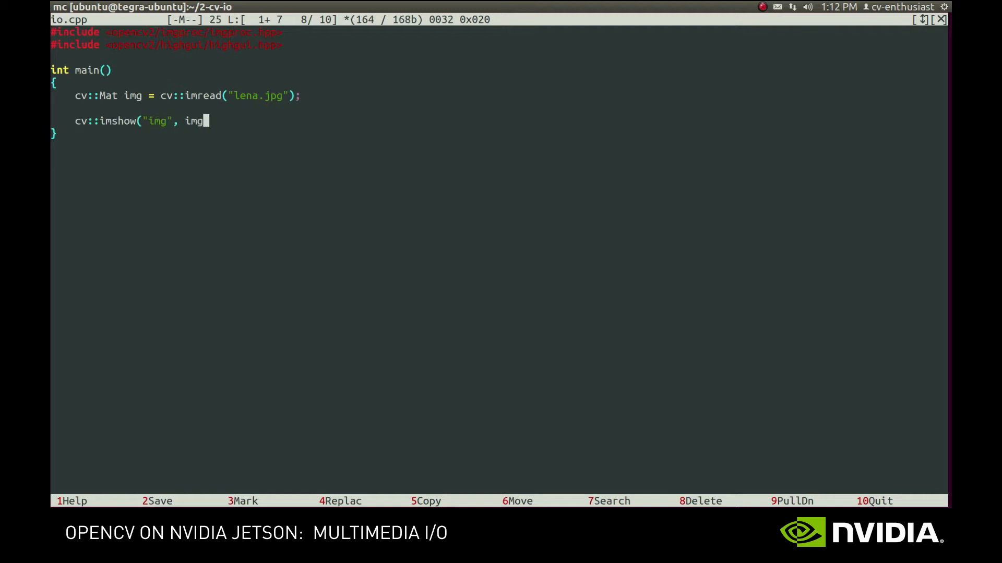
text();)
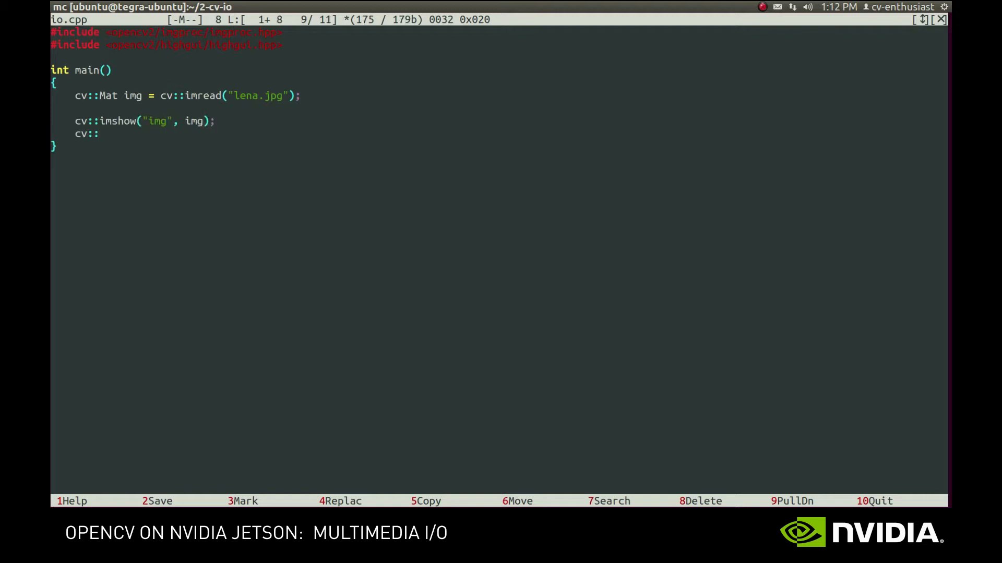
text(wait)
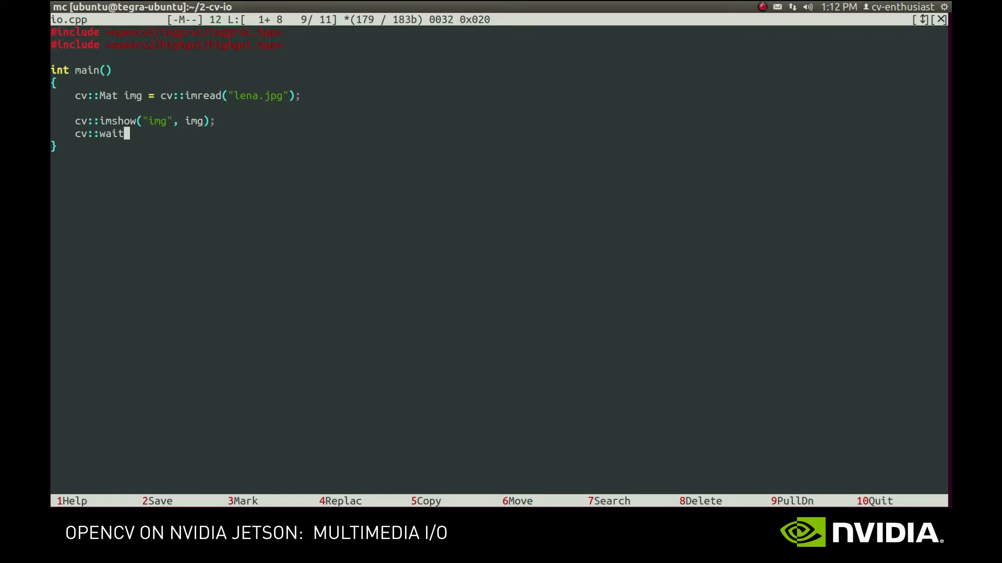
text(Key();)
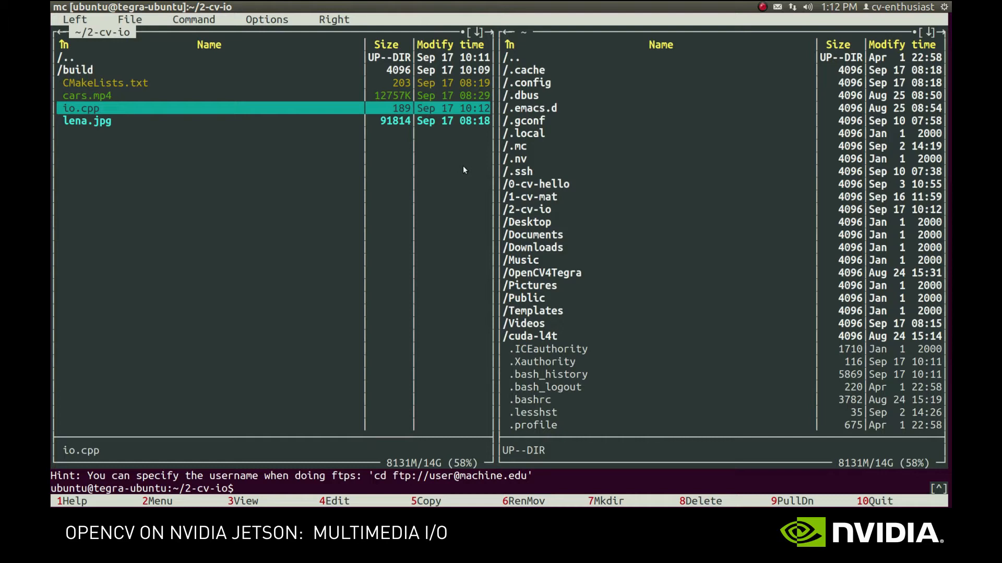
Run make -C build && ./build/cv_io to build and launch the program
text(make -C build)
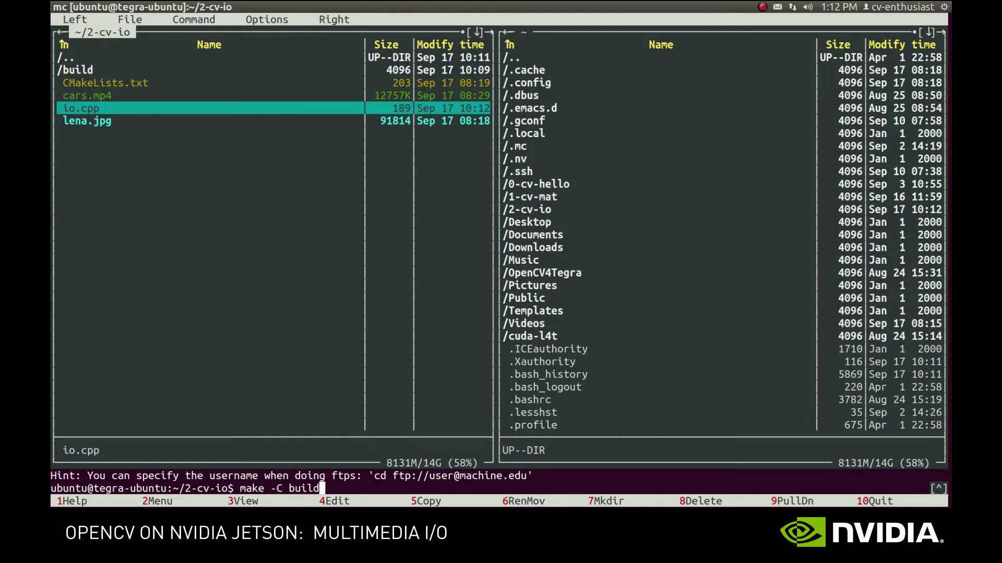
text(&& ./build)
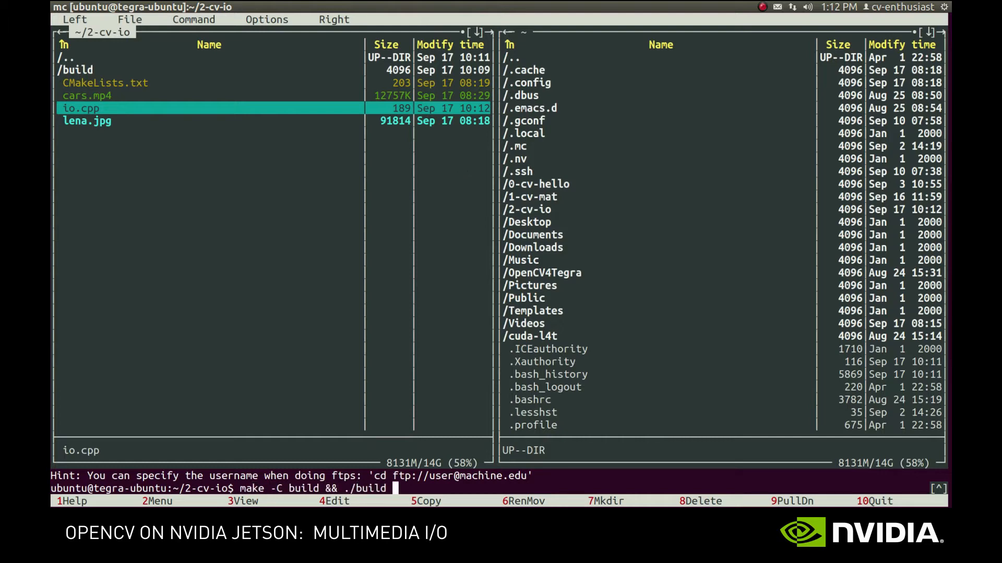
text(/cv_io)
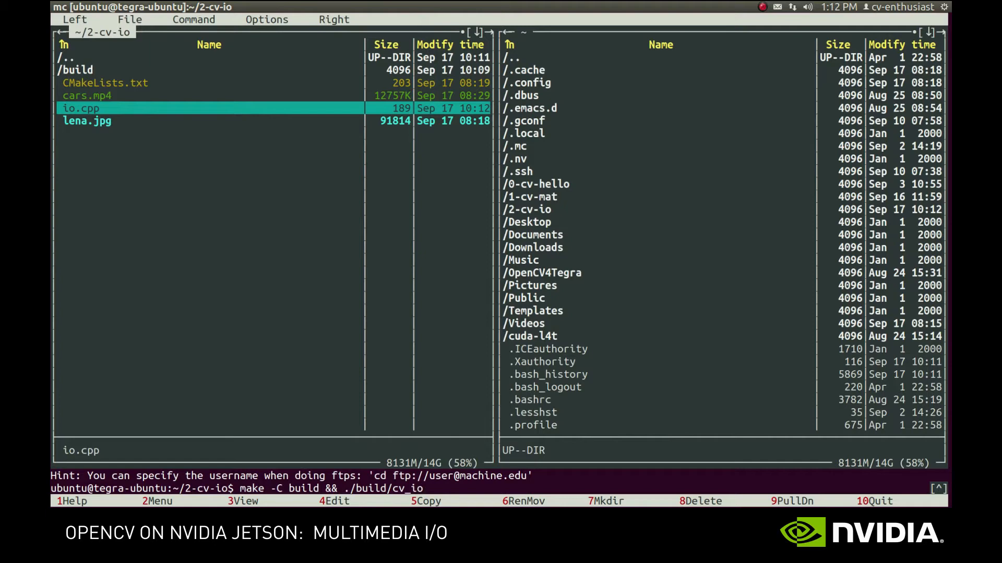
key(Return)
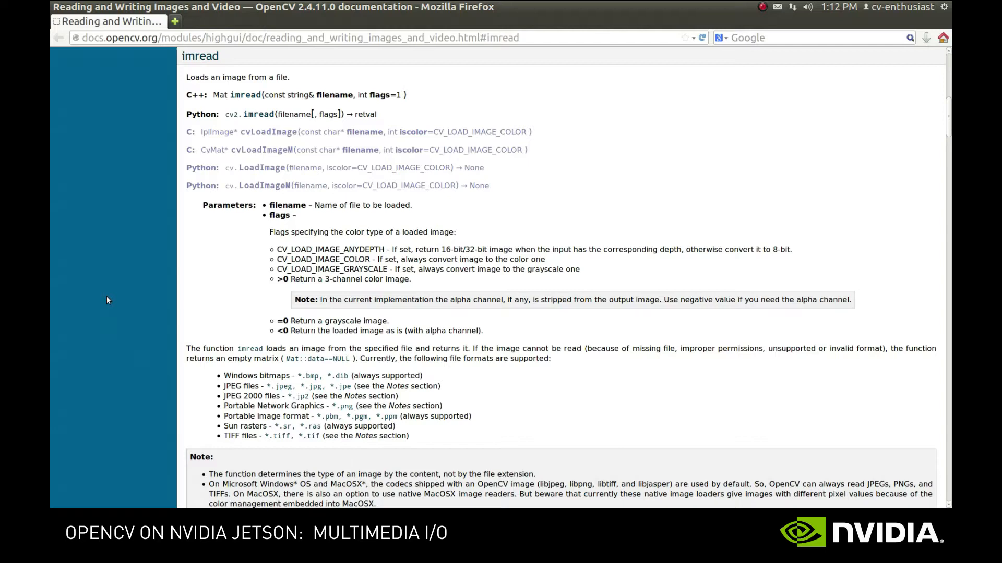
mouse_move(456, 426)
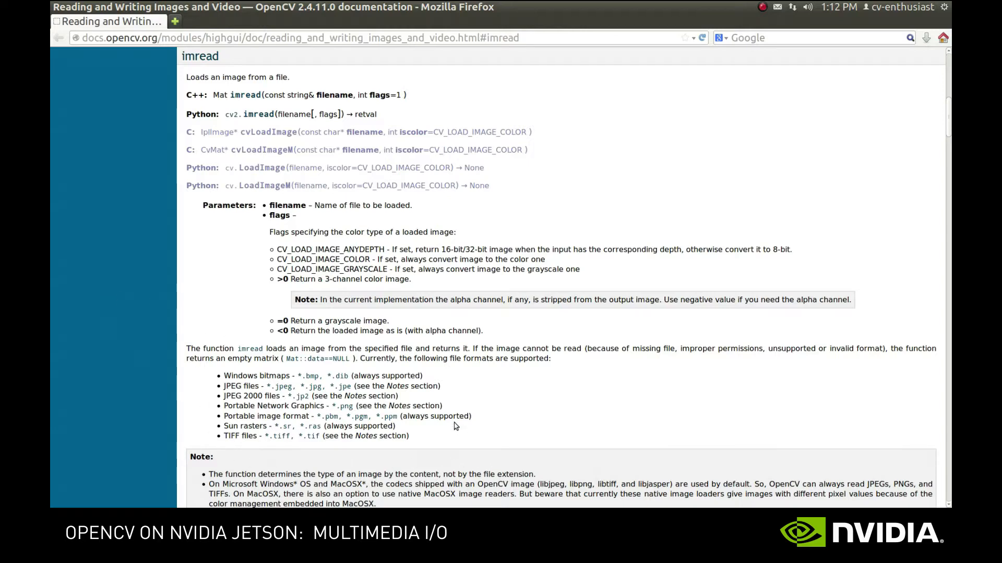
mouse_move(221, 438)
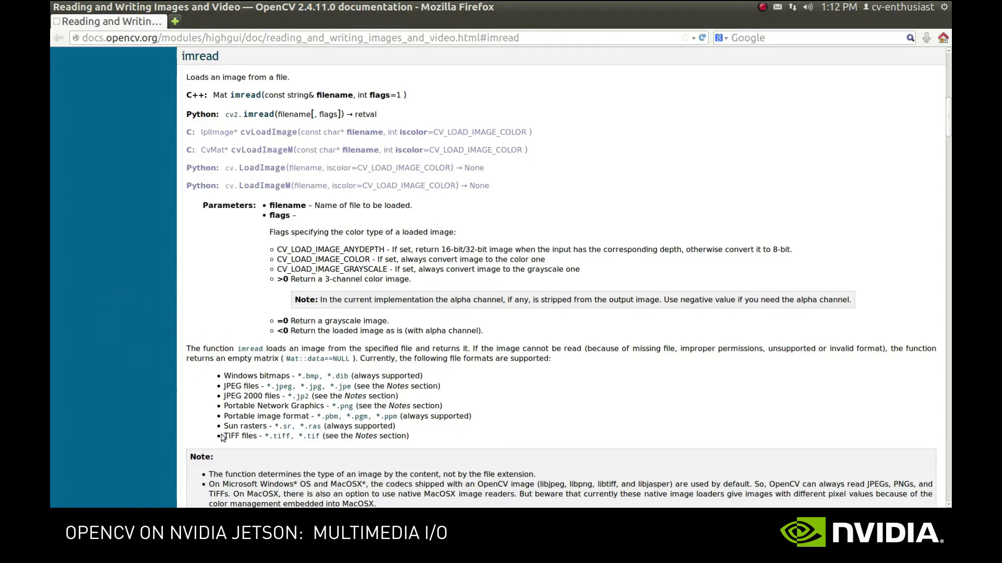
mouse_move(259, 402)
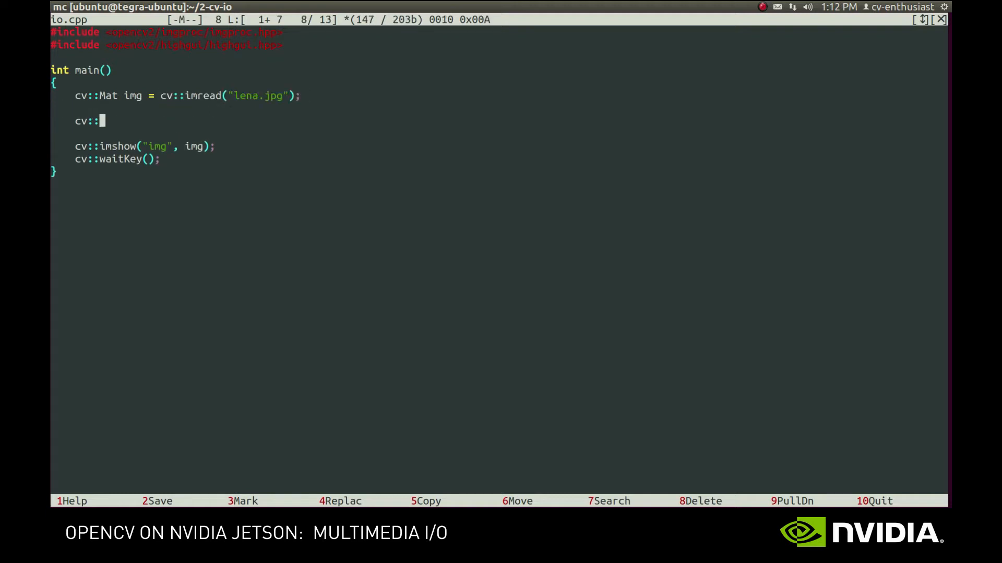
Declare cv::Mat dst and run cv::Sobel(img, dst, CV_32F, 1, 1)
text(Mat dst;)
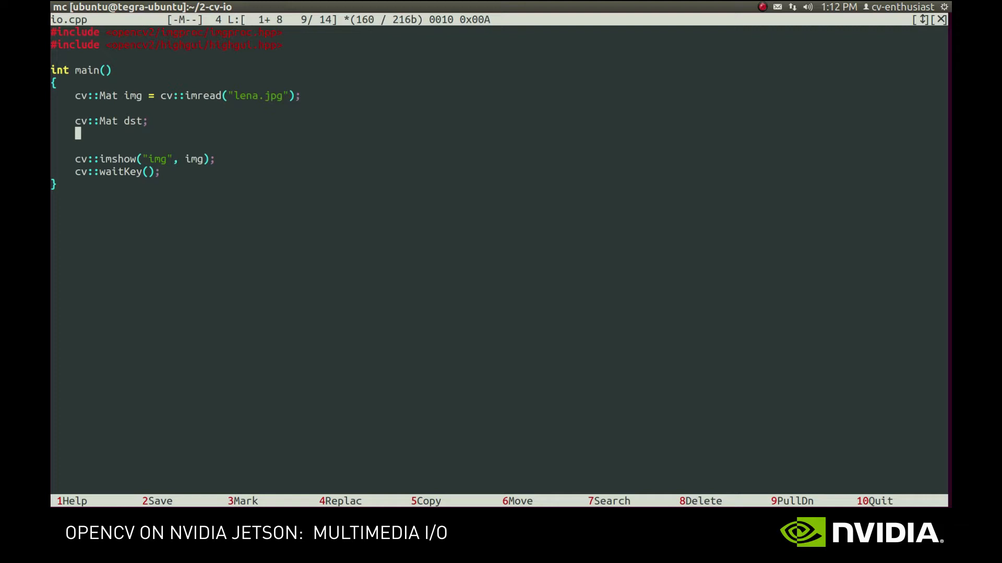
text(cv::Sobel)
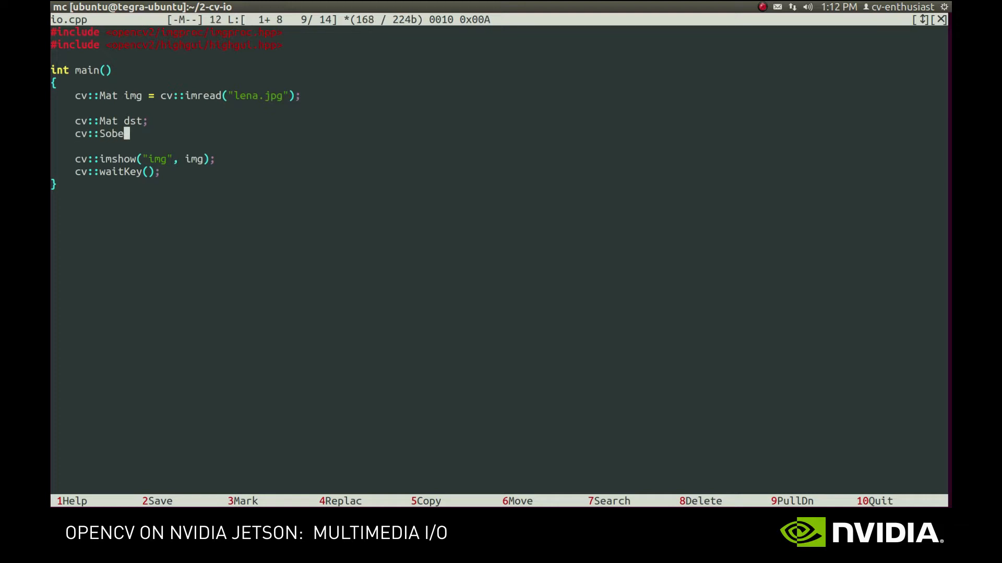
text(l(img, dst)
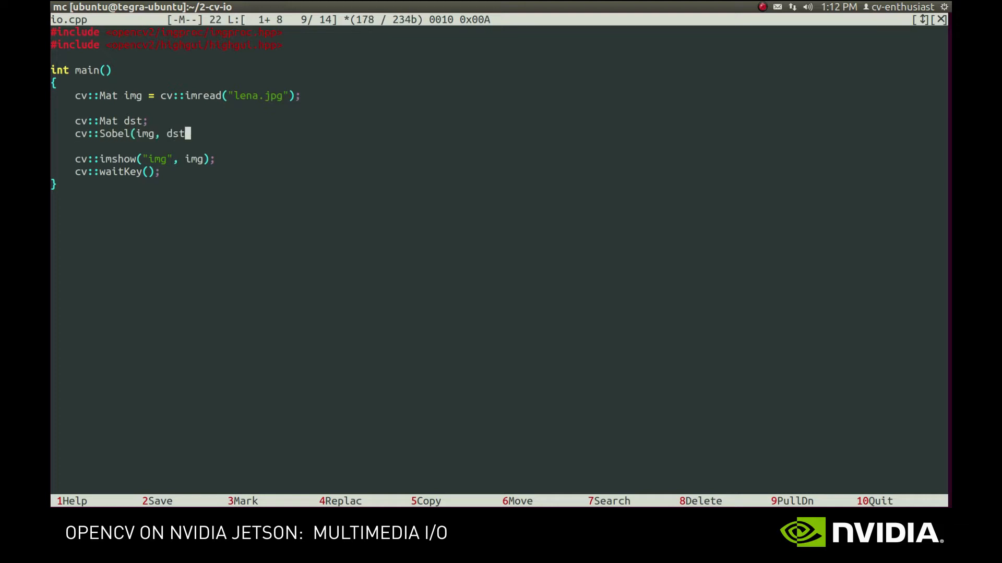
text(, CV_)
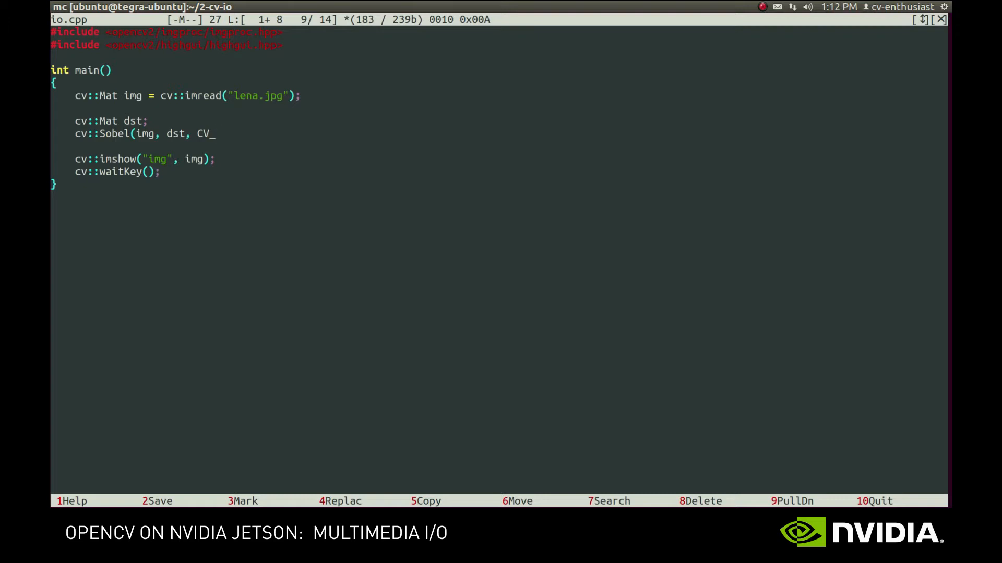
text(32F,)
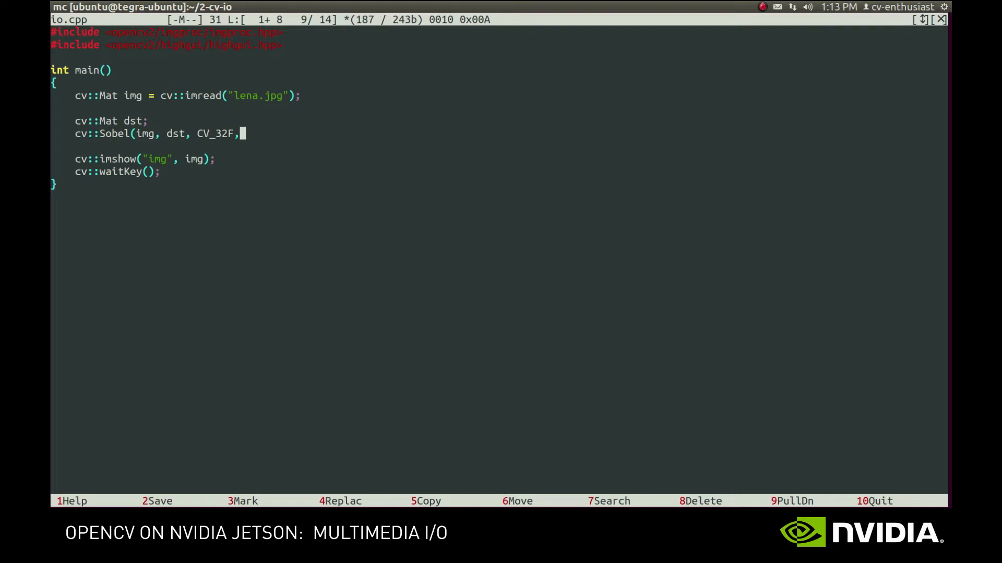
text(1, 1)
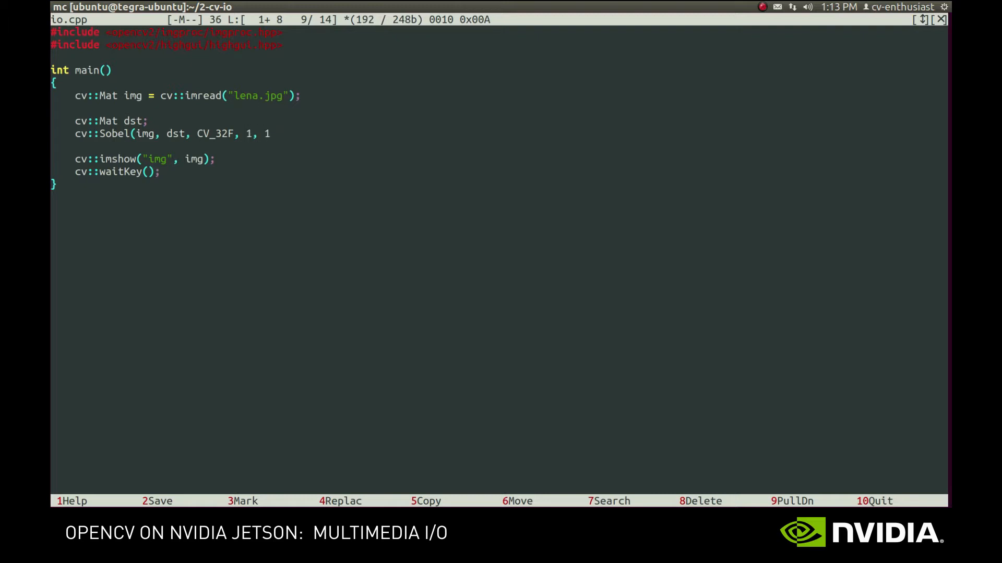
text();)
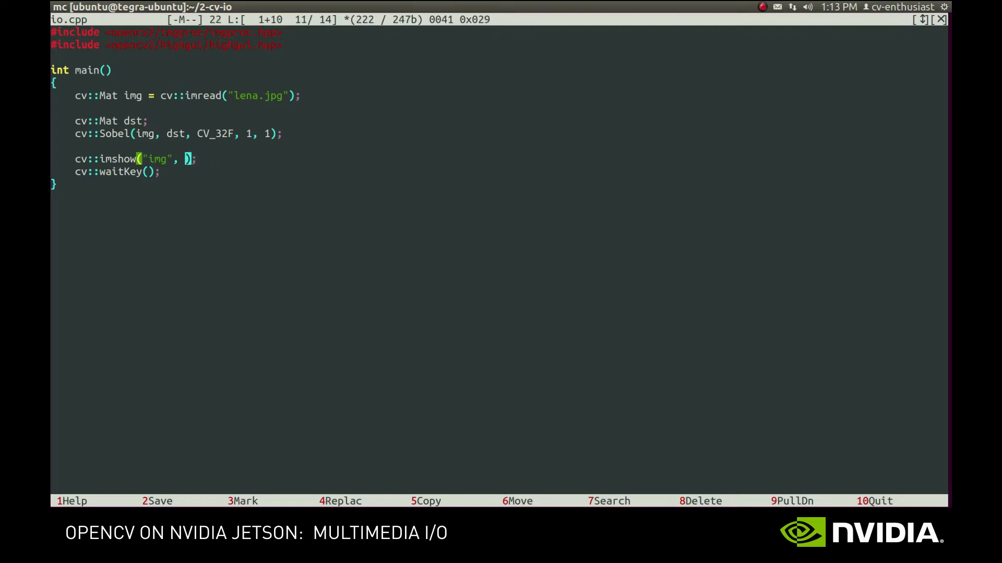
Change the imshow call to display dst / 256
text(d)
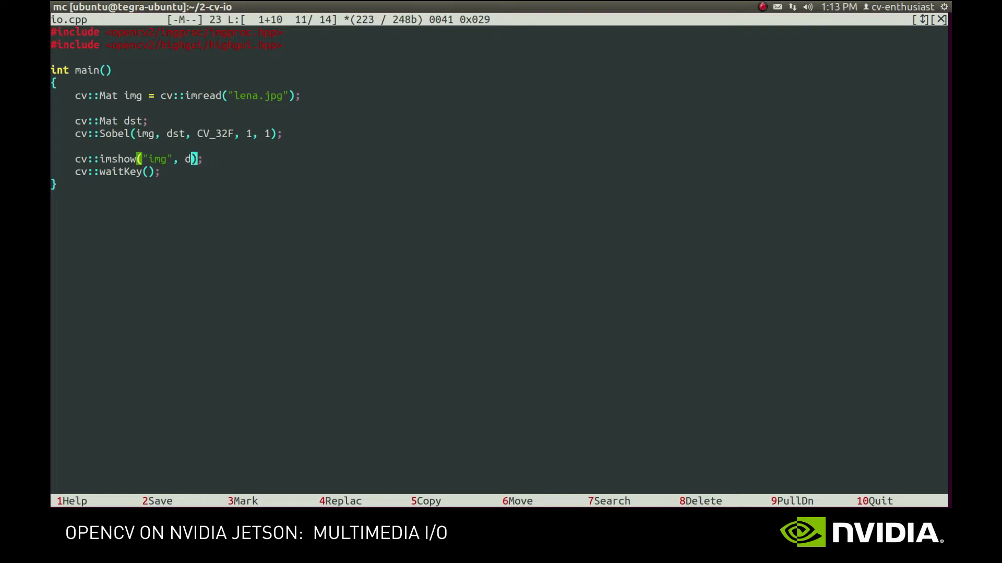
text(st /)
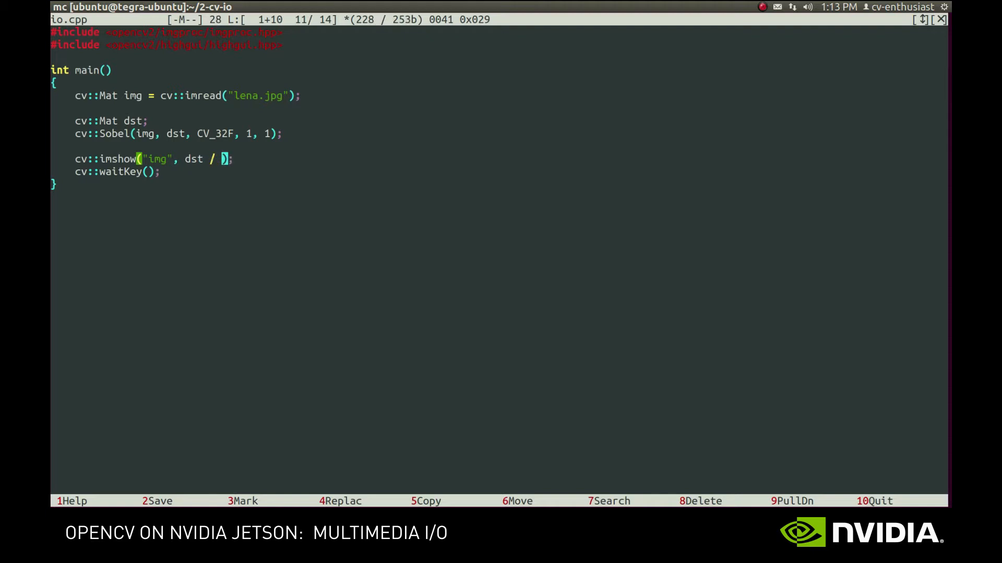
text(256)
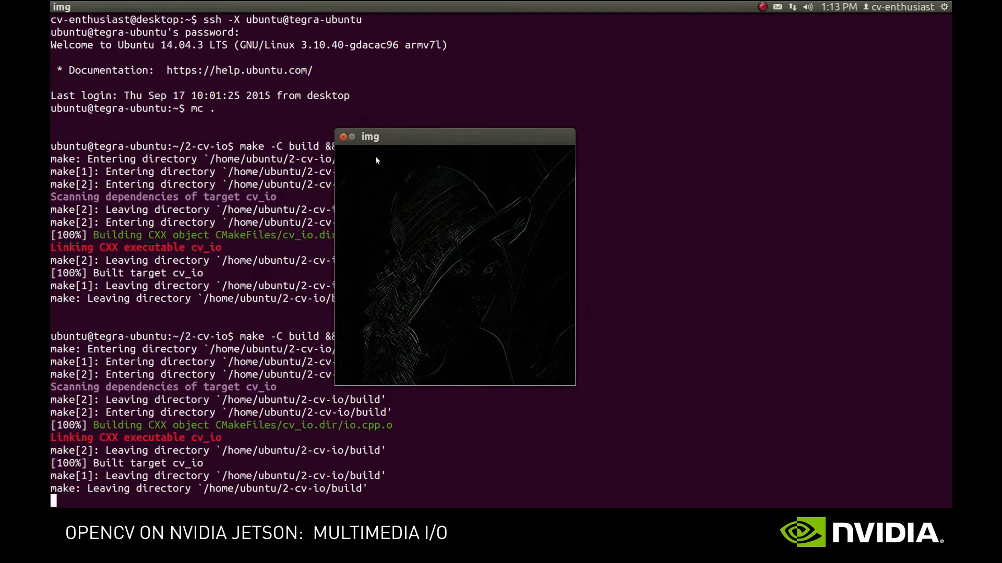
mouse_move(519, 228)
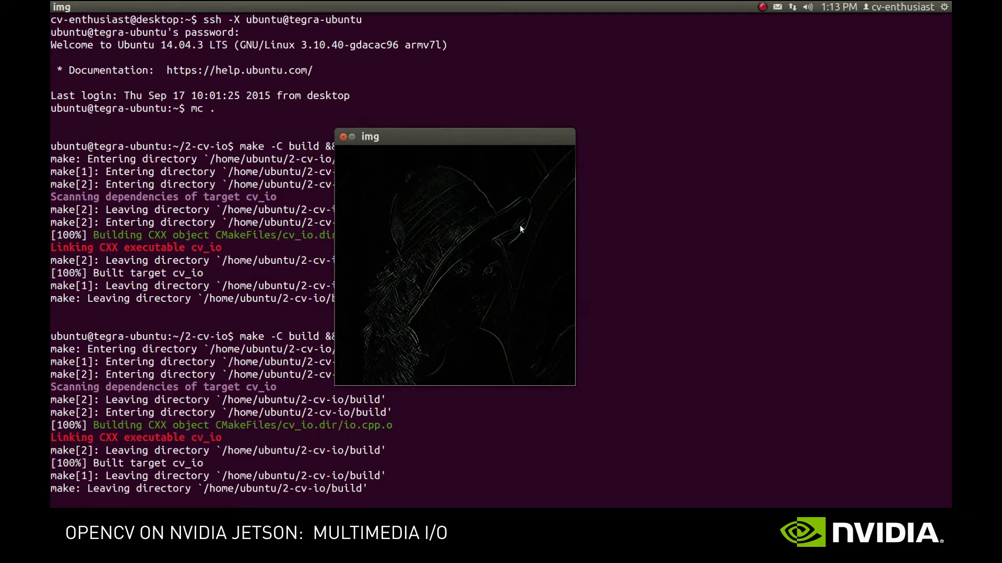
mouse_move(509, 380)
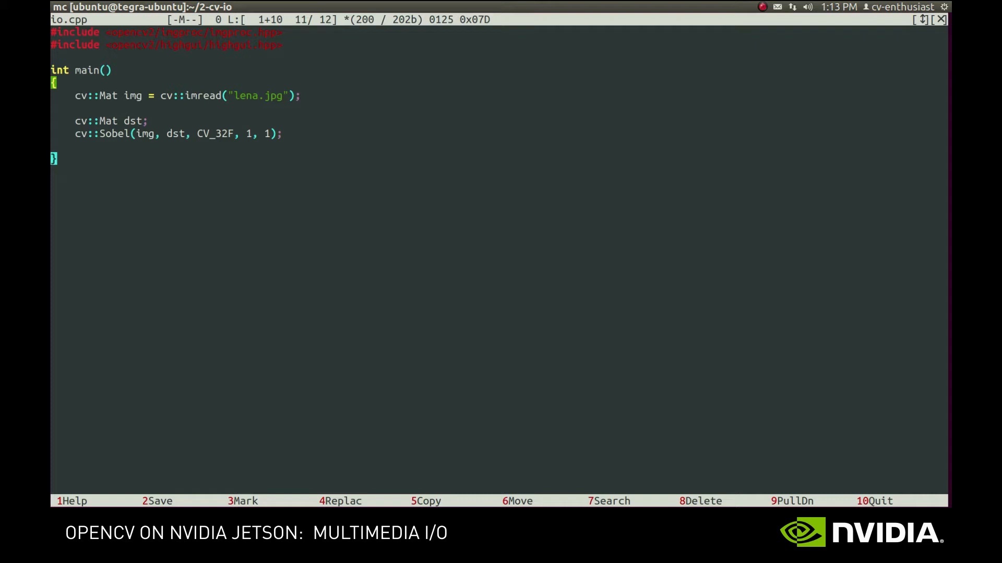
Write the result with cv::imwrite("lena_sobel.png", dst) and leave the board session
text(cv::im)
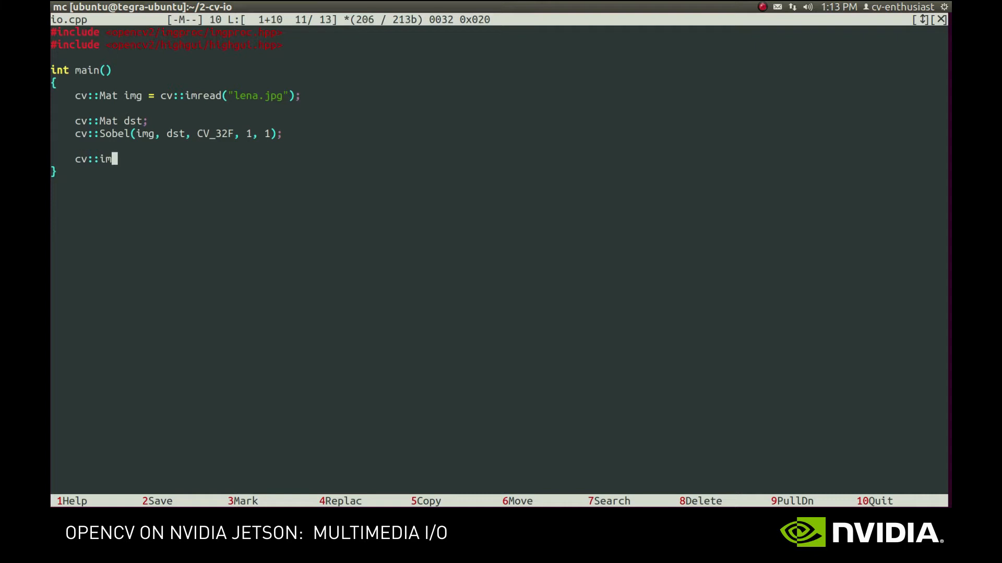
text(write("lena_sobel.png)
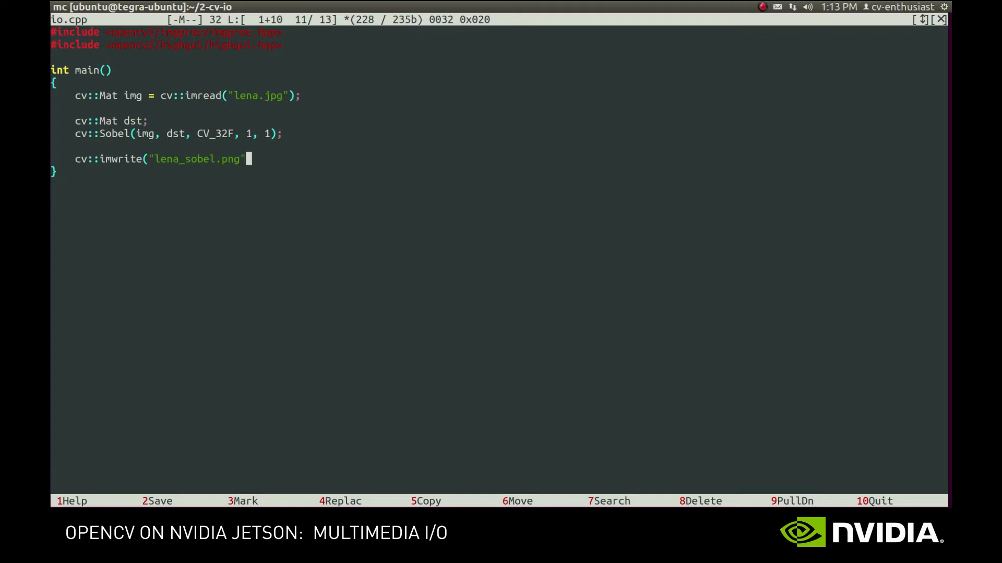
text(, dst);)
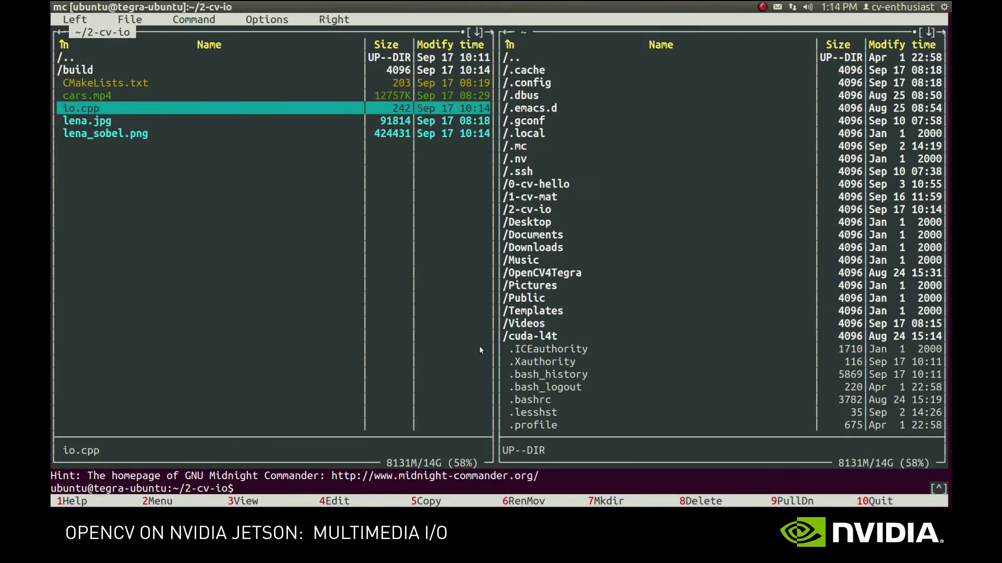
key(Down)
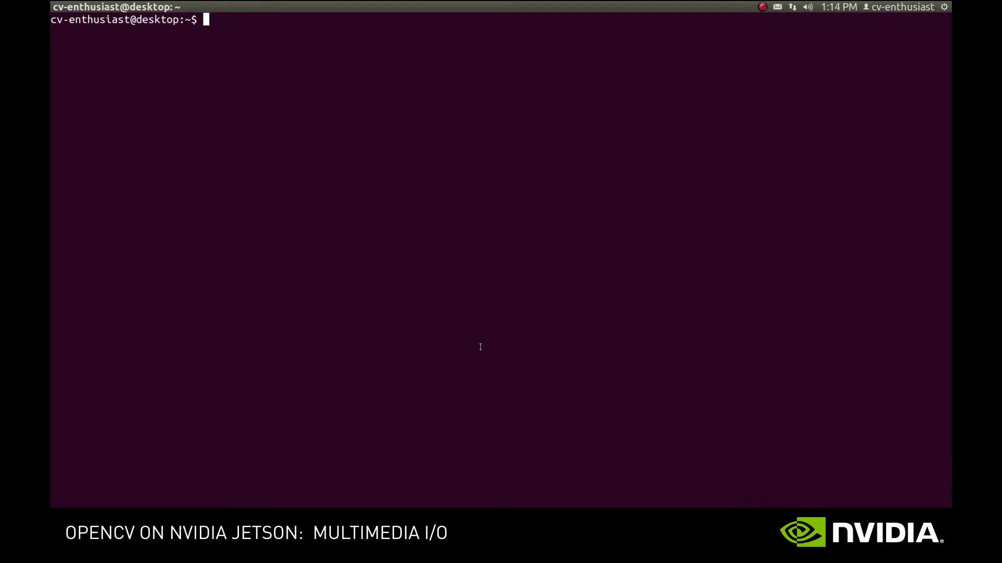
Copy ubuntu@tegra-ubuntu:~/2-cv-io/lena_sobel.png to /tmp with scp
text(scp)
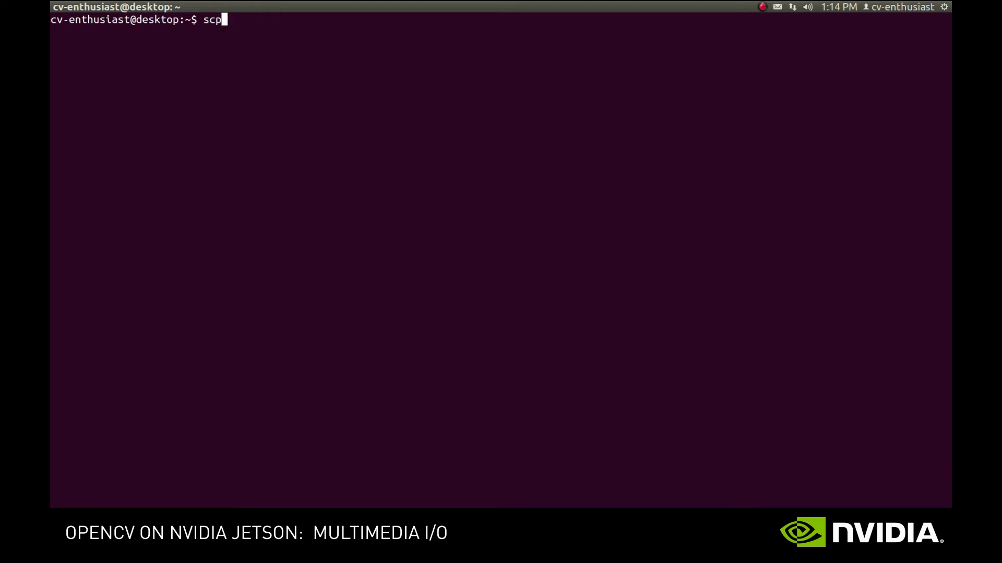
text(ubuntu@te)
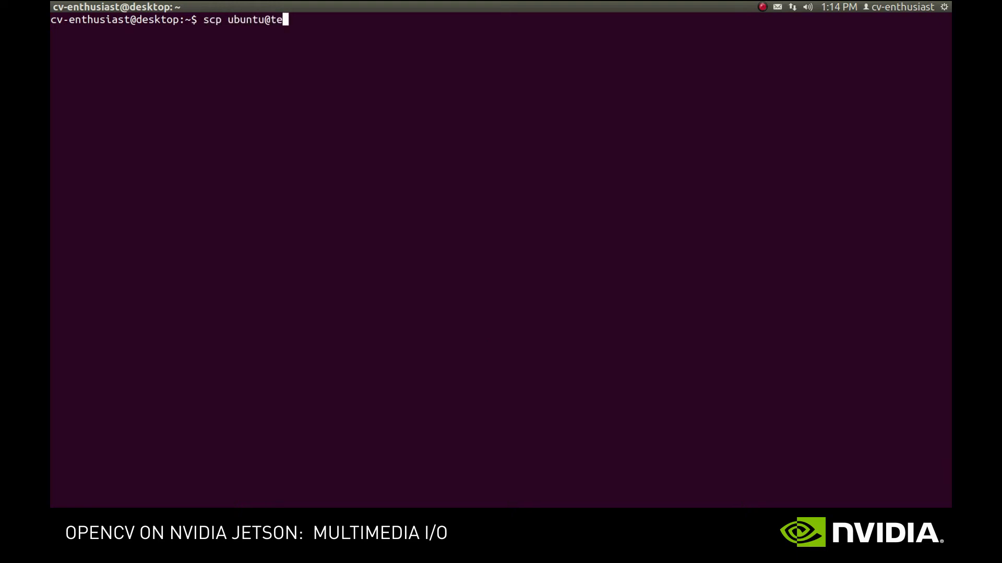
text(gra-ubu)
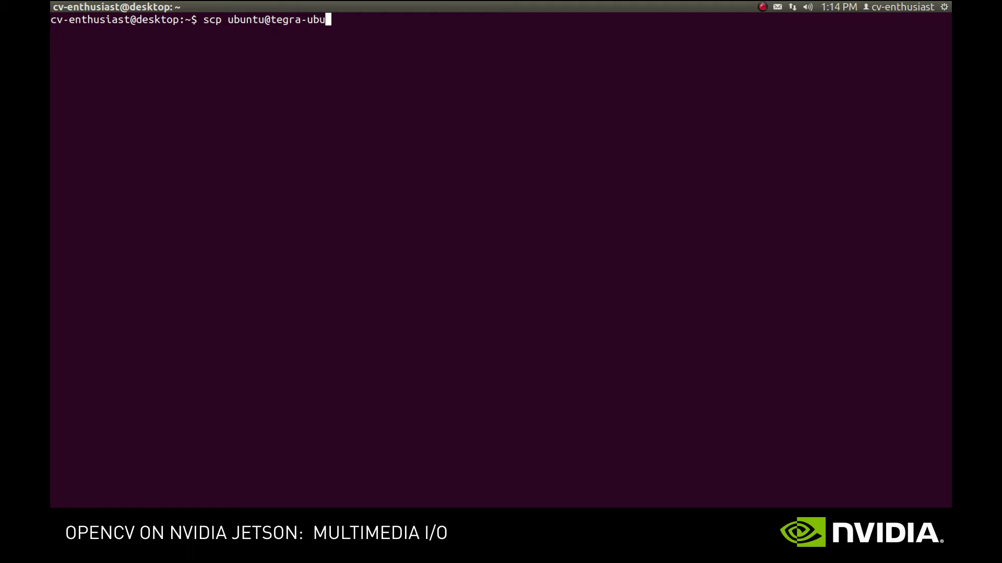
text(ntu:~/)
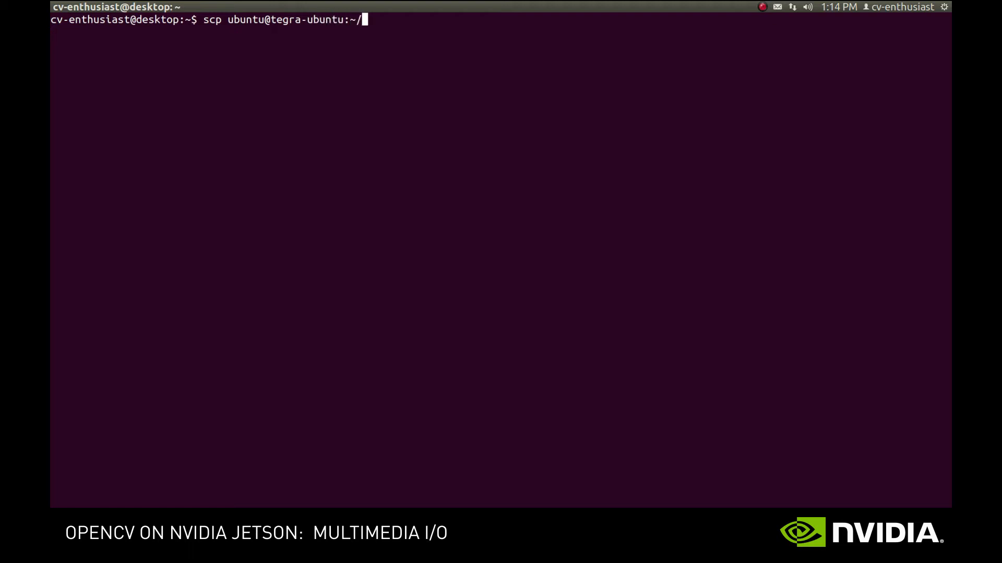
text(2-cv-io/)
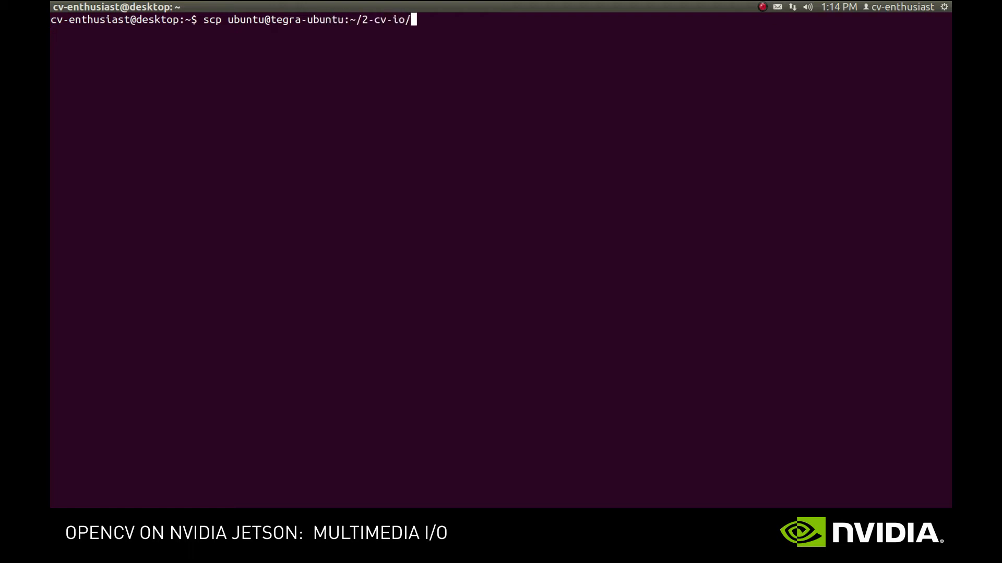
text(lena_sobel.png /tmp)
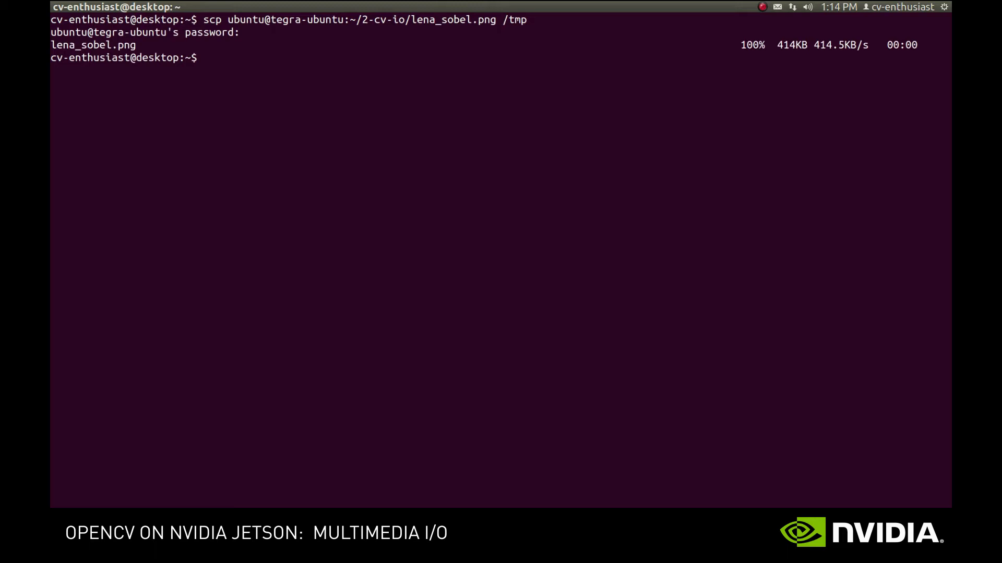
View /tmp/lena_sobel.png with display
text(display)
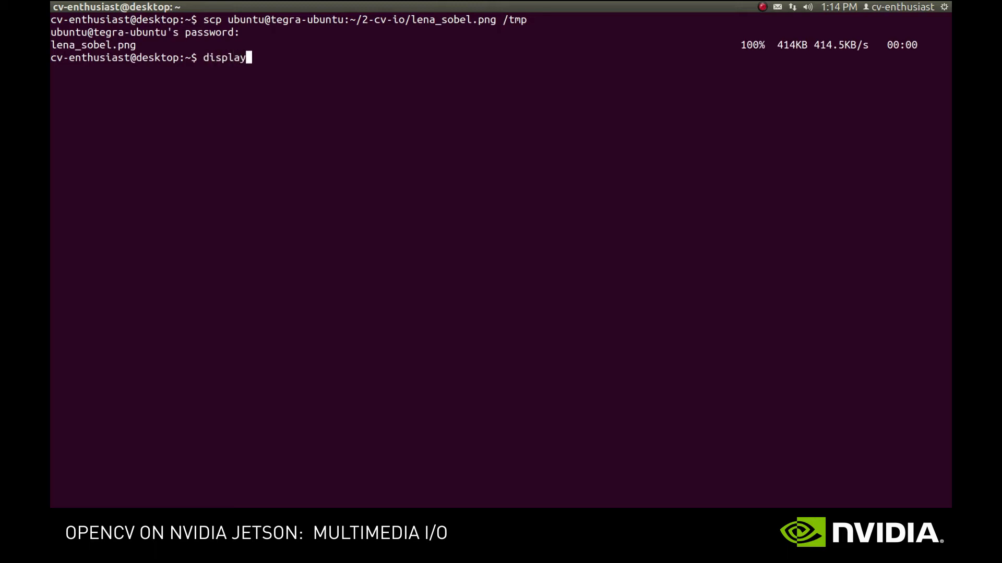
text(/tmp/)
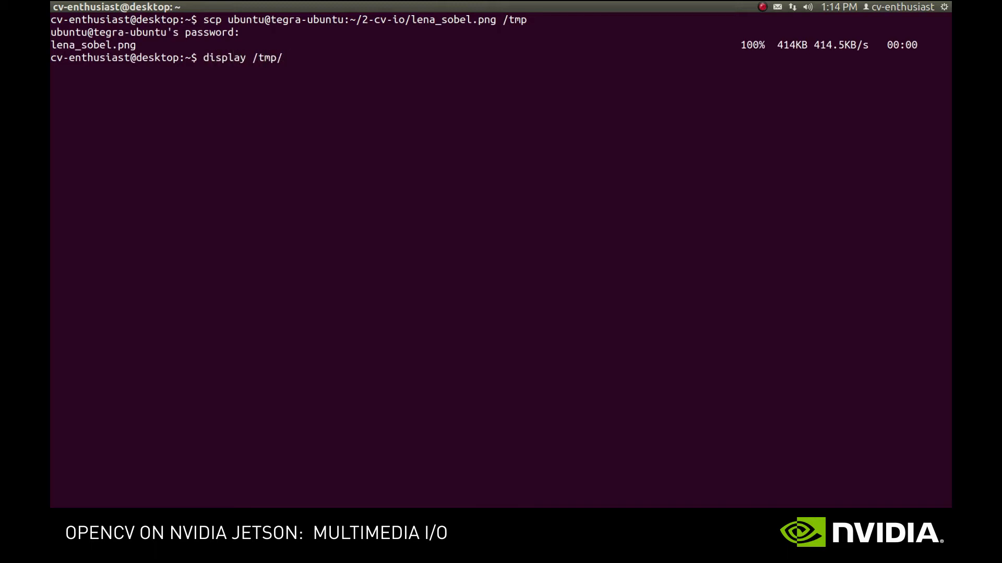
key(Return)
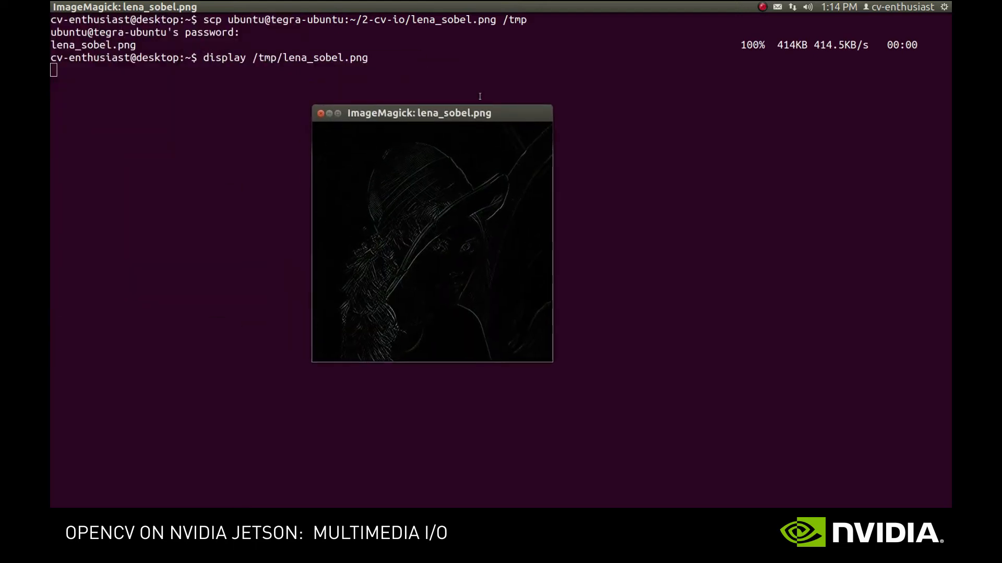
mouse_move(343, 113)
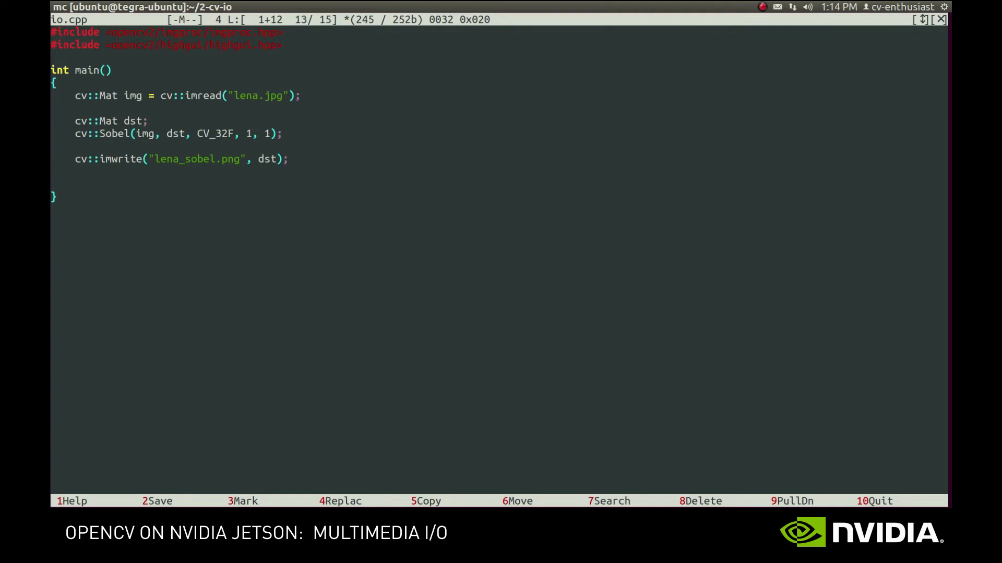
Open cars.mp4 with a cv::VideoCapture named input
text(cv::Vide)
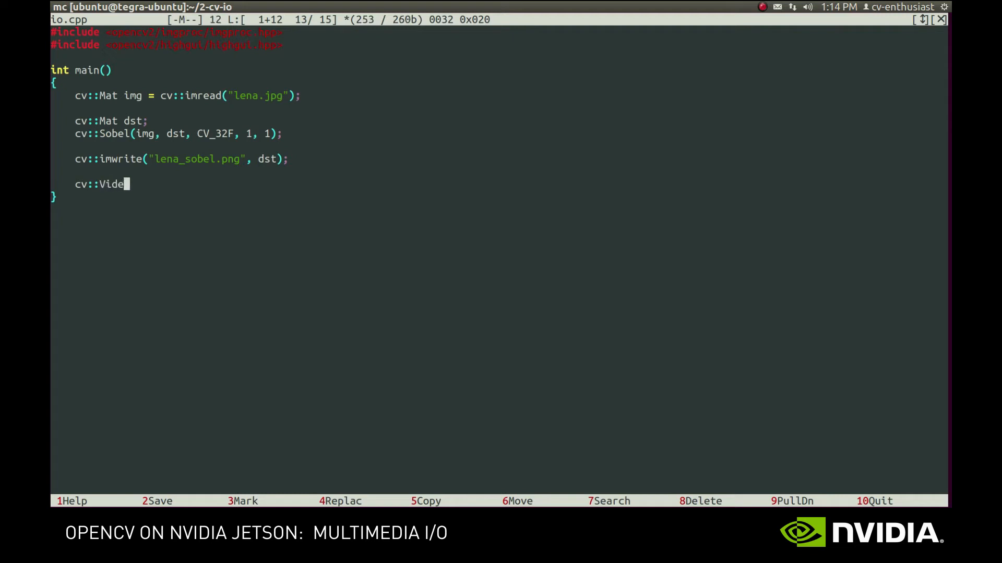
text(oCapture)
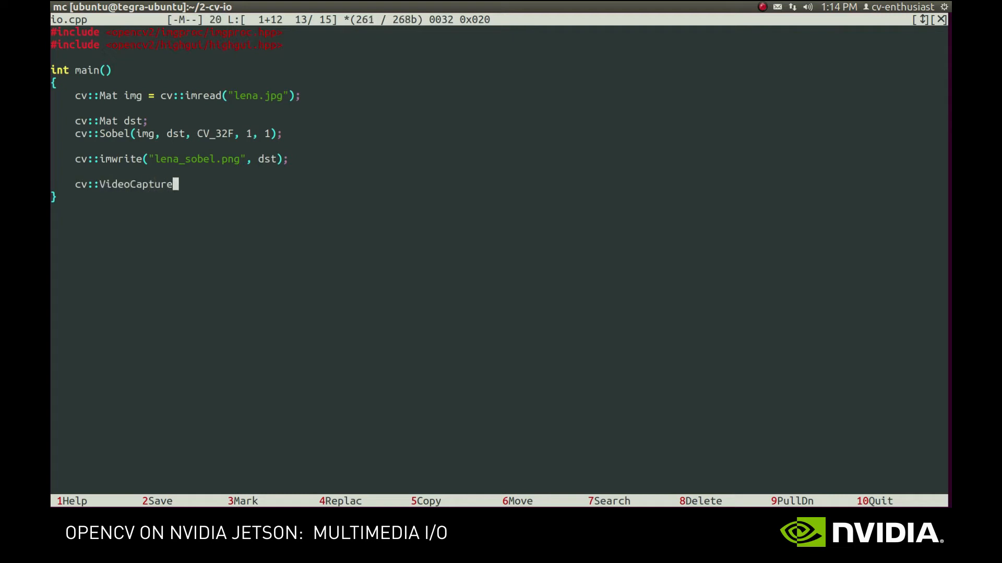
text(input(")
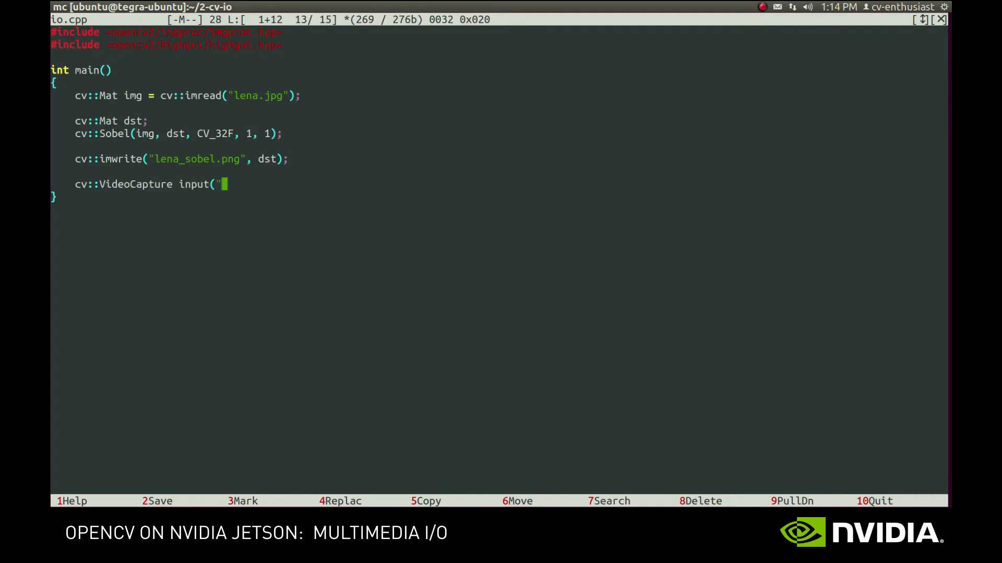
text(cars.)
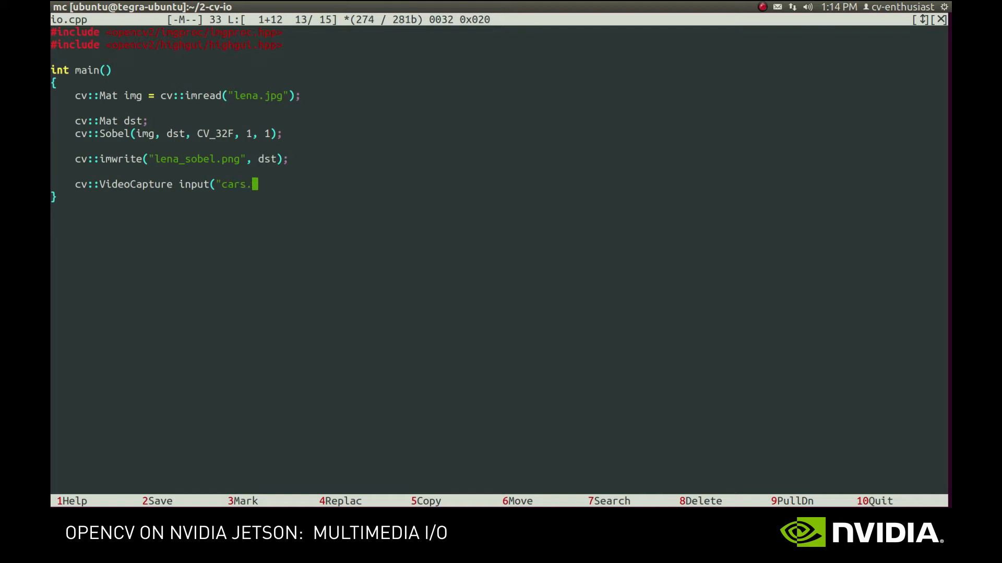
text(mp4)
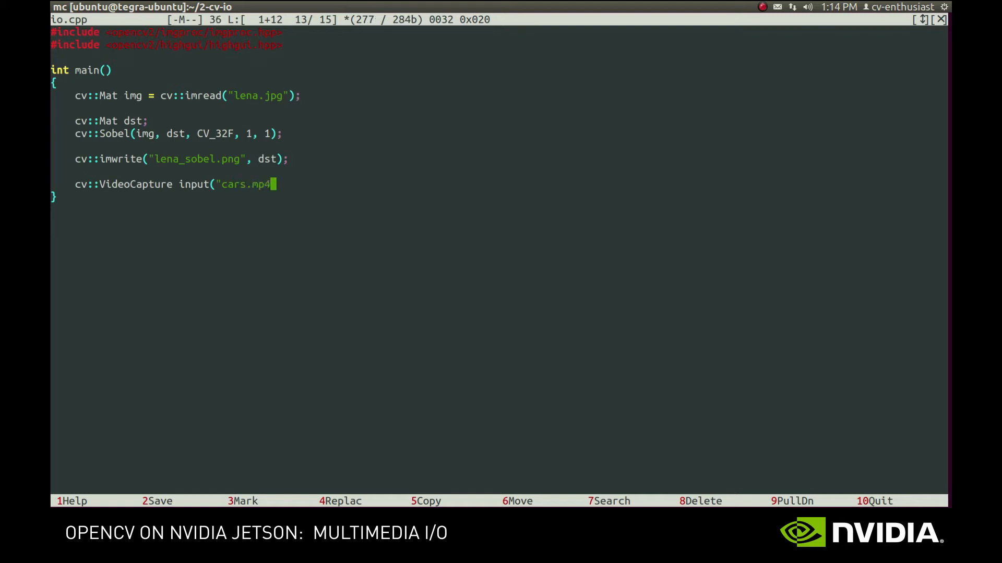
text(");)
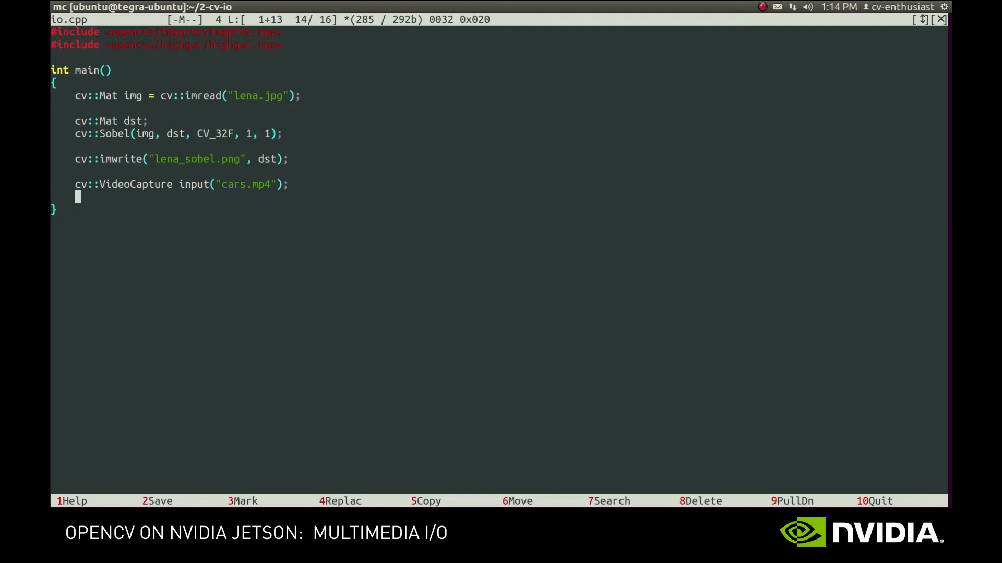
Add an infinite loop that reads each frame into img and breaks when reading fails
text(for (;;))
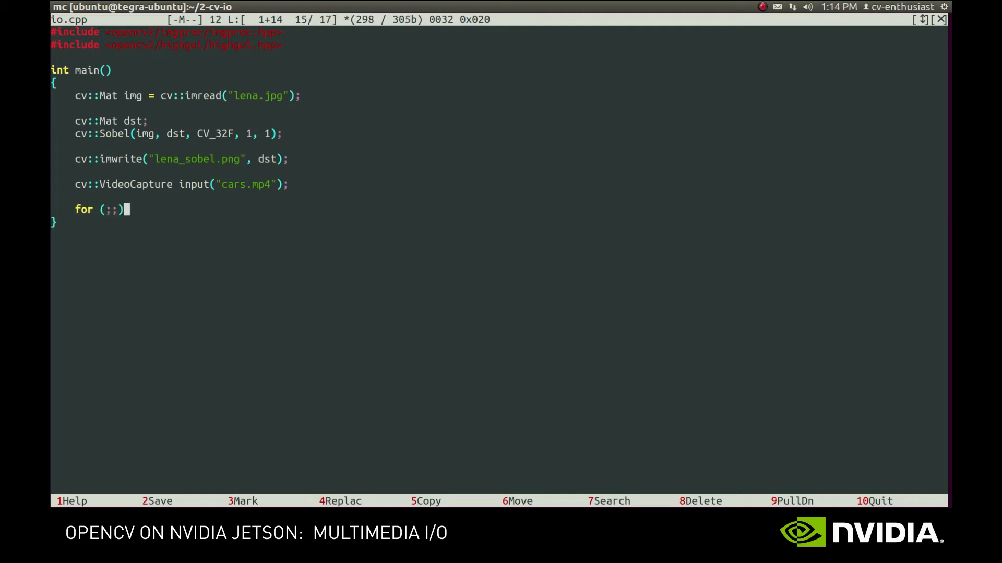
text({)
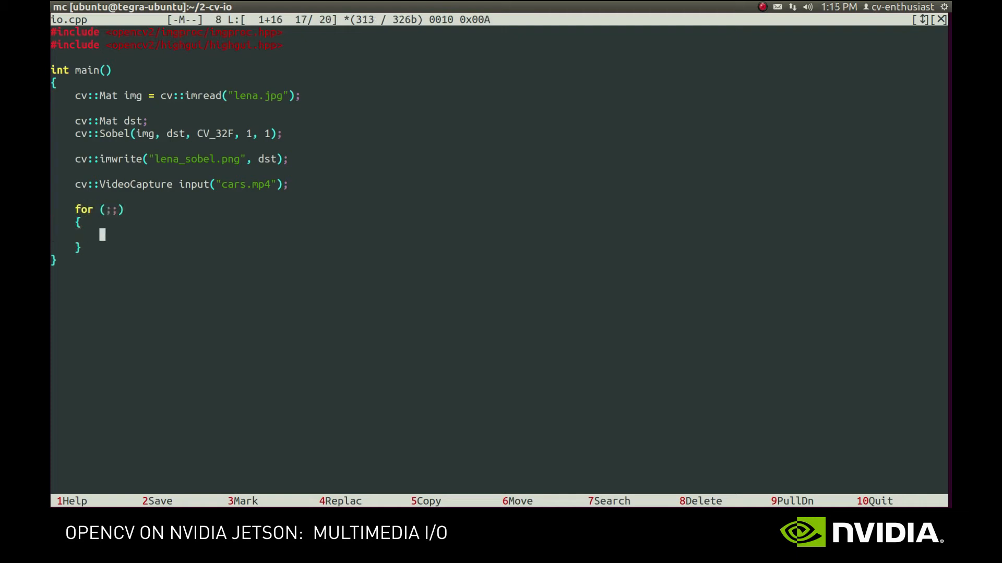
text(if (!in)
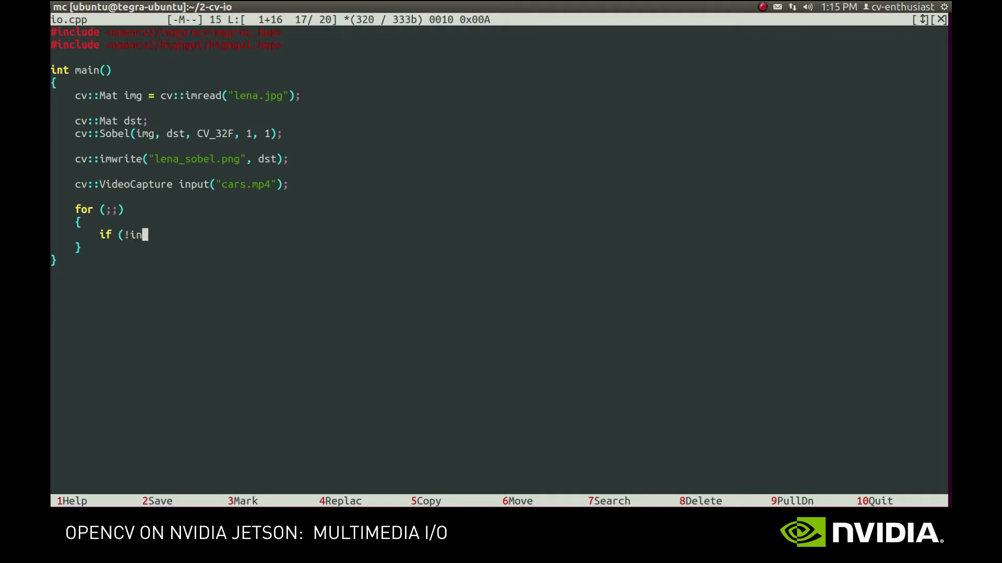
text(put.read()
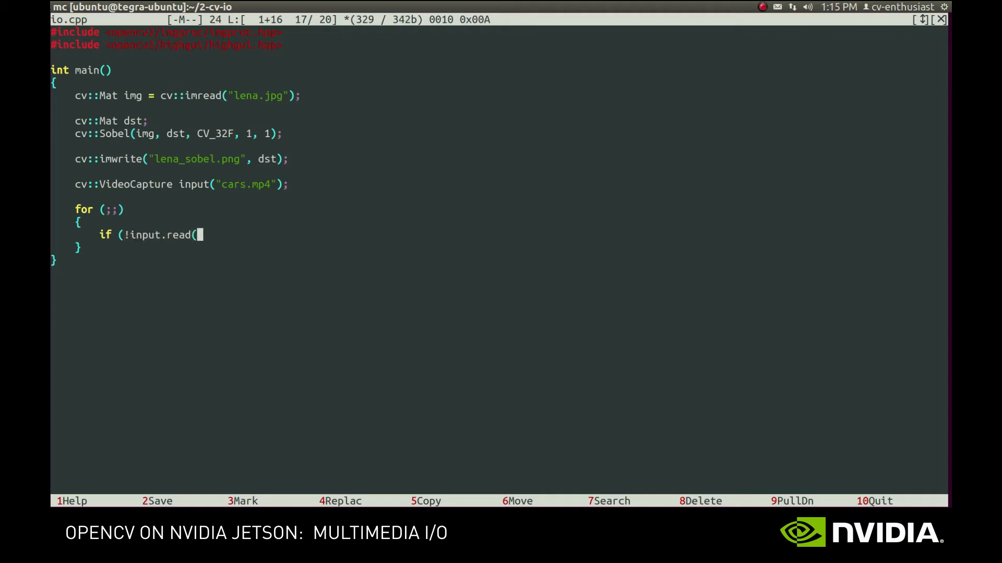
text(img)))
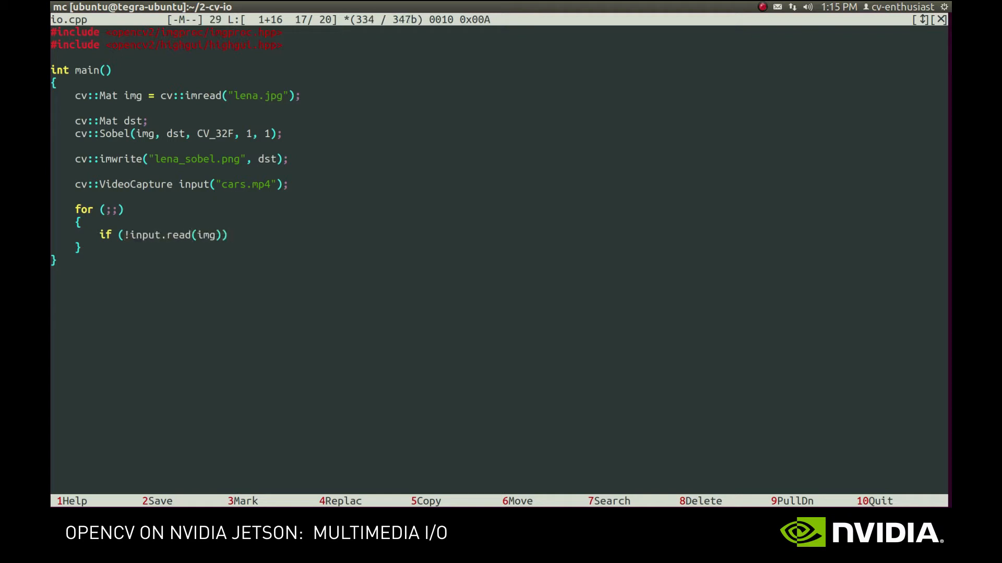
text(break;)
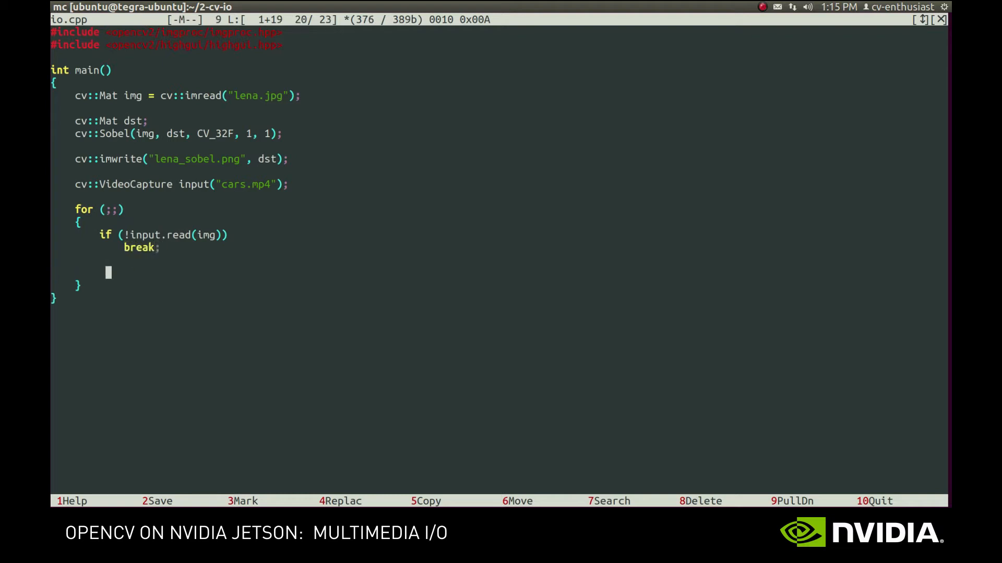
Show each frame in "img", wait 30 ms with cv::waitKey, and begin the space-key check
text(cv::imshow)
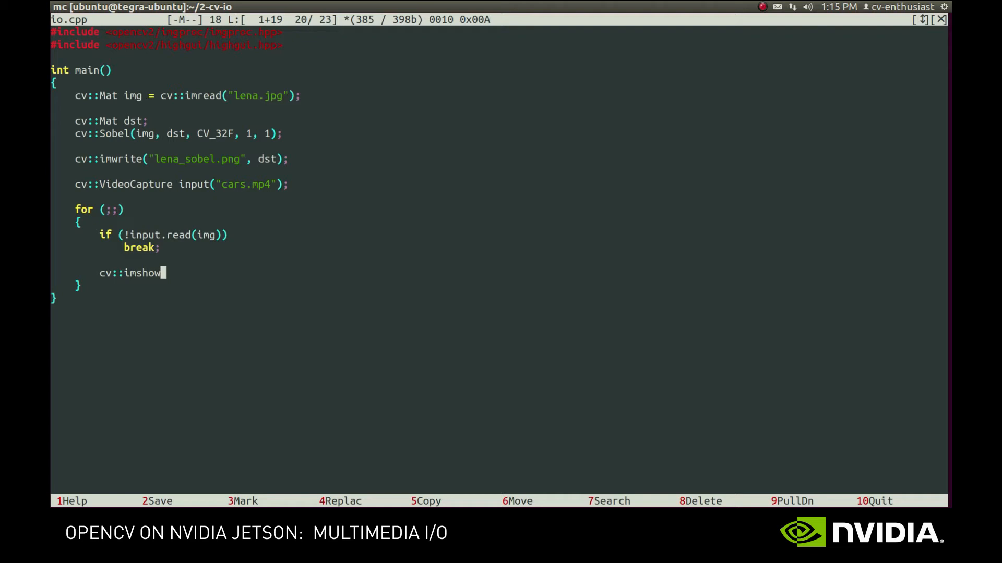
text(("img")
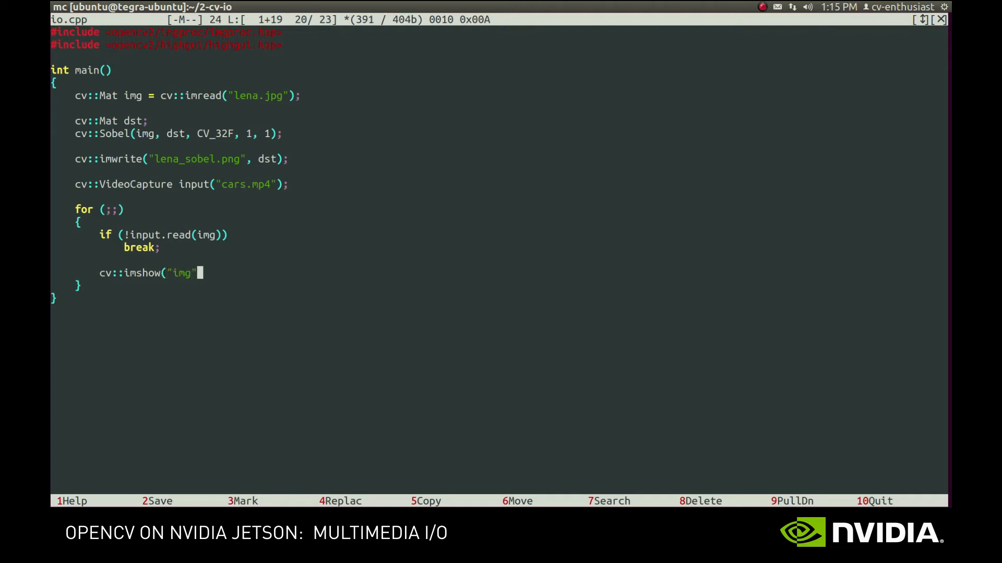
text(, img);)
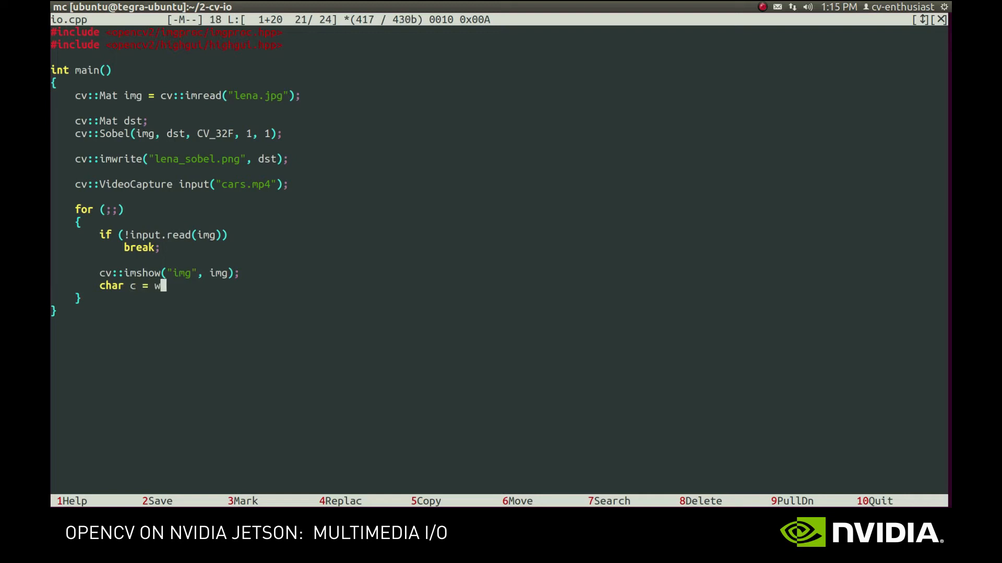
text(cv::waitKey)
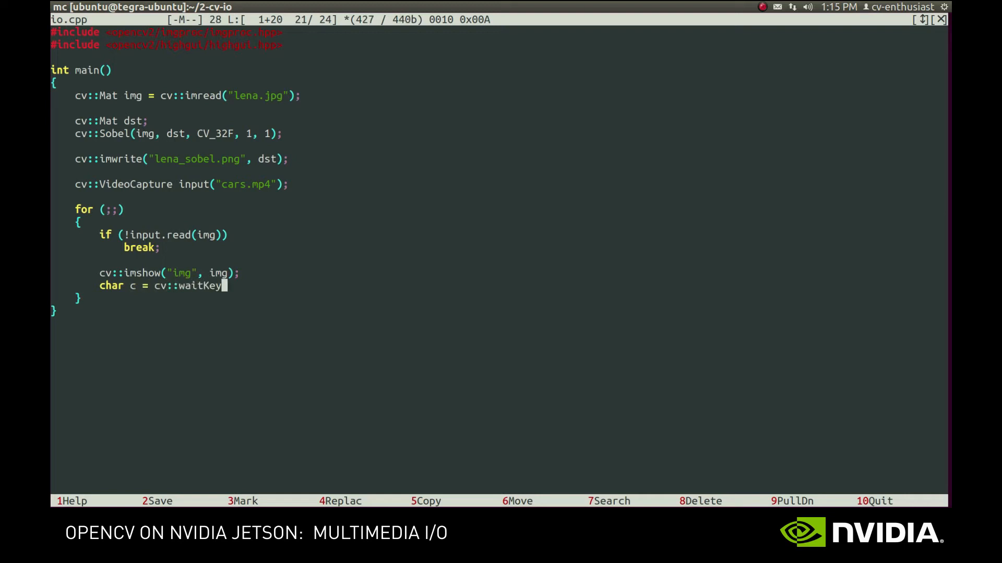
text((30);)
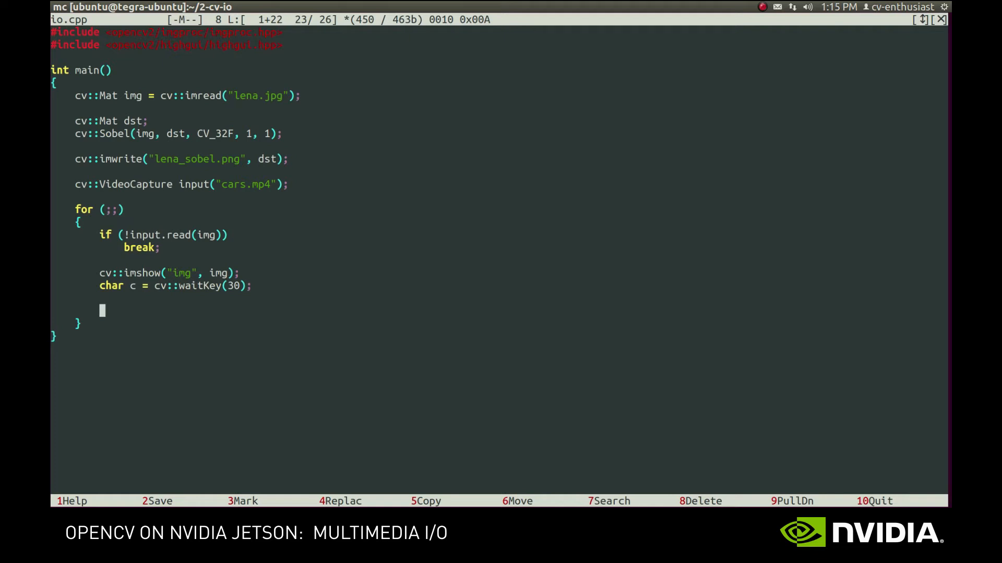
text(if (c ==)
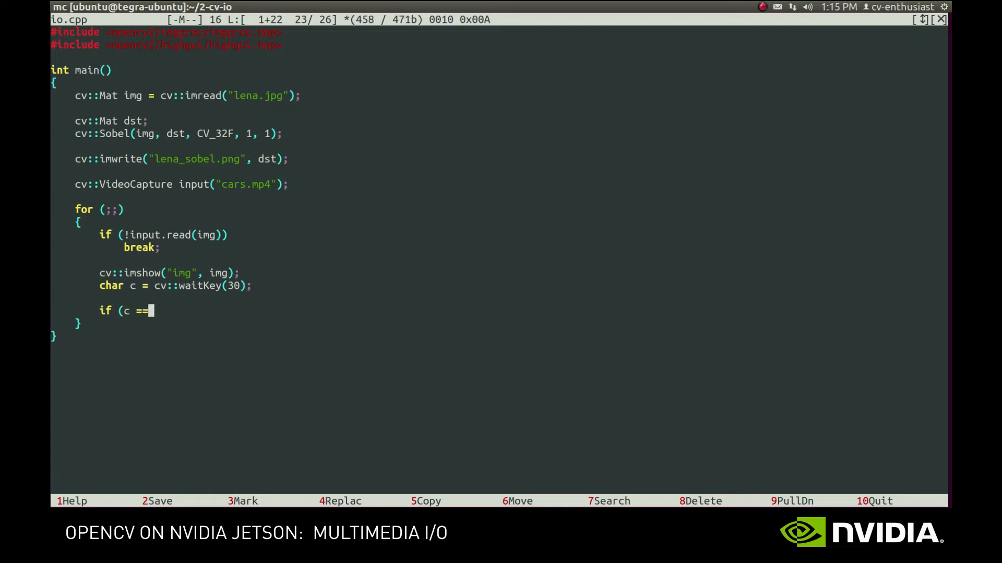
text(' '))
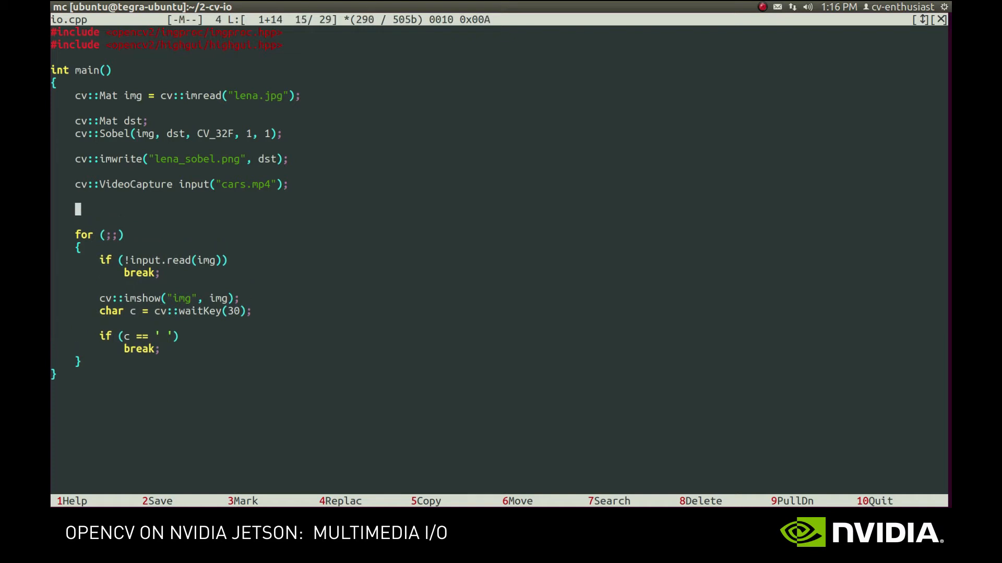
Declare a cv::VideoWriter writing to "cars_sobel.avi"
text(cv::Vid)
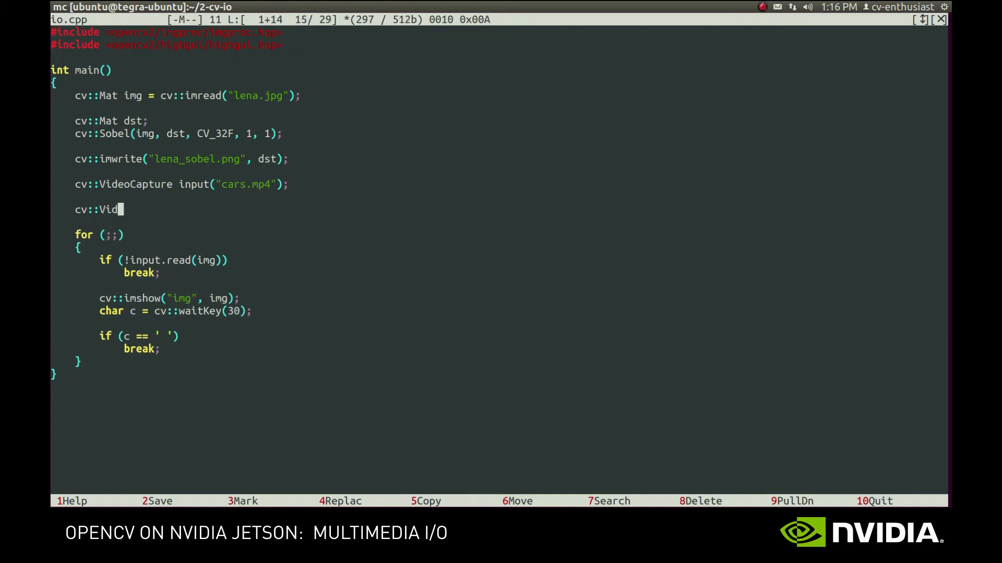
text(eoWriter output()
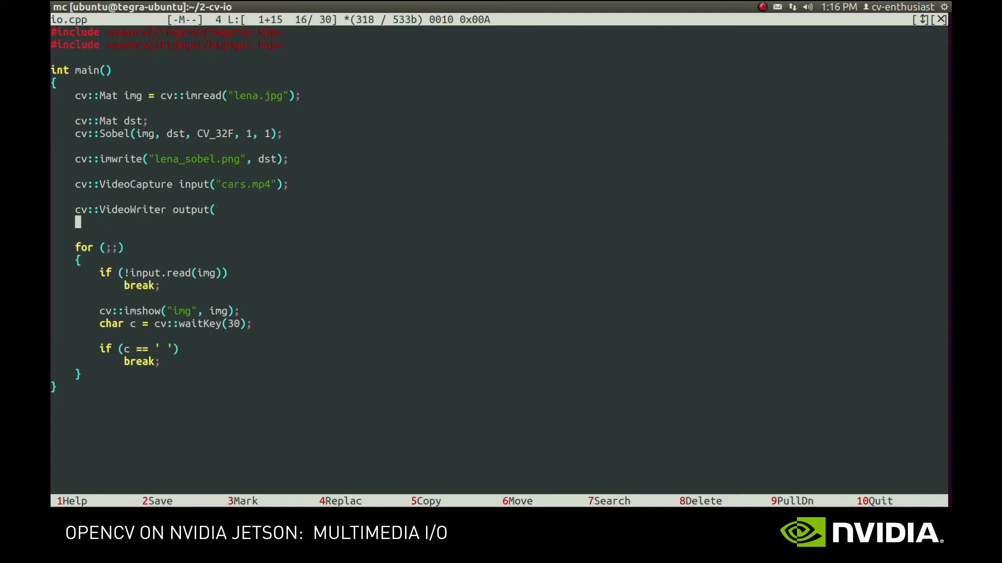
text("cars)
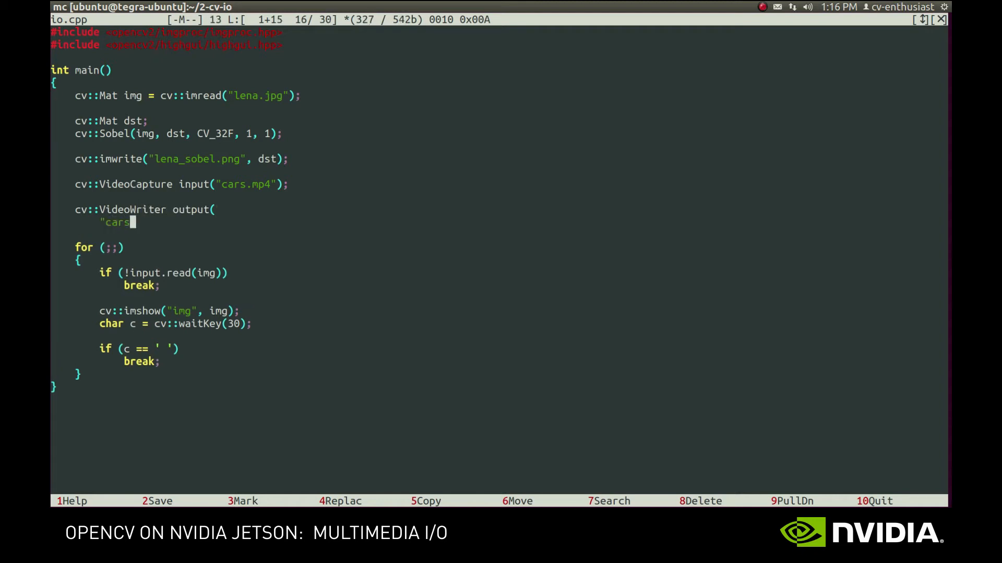
text(_sobel.avi",)
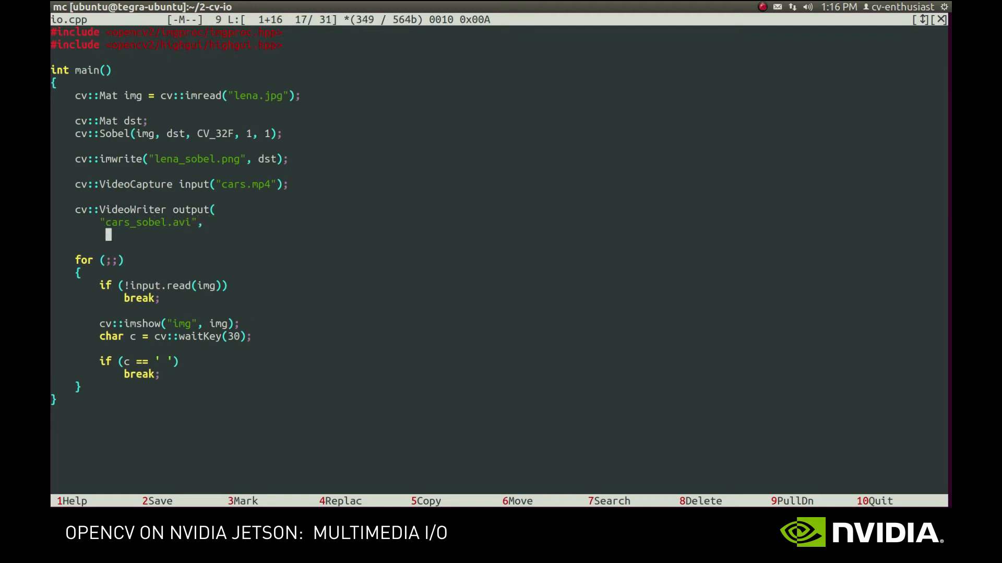
Set the codec to CV_FOURCC('X','V','I','D') at 30 fps
text(CV_FOURCC)
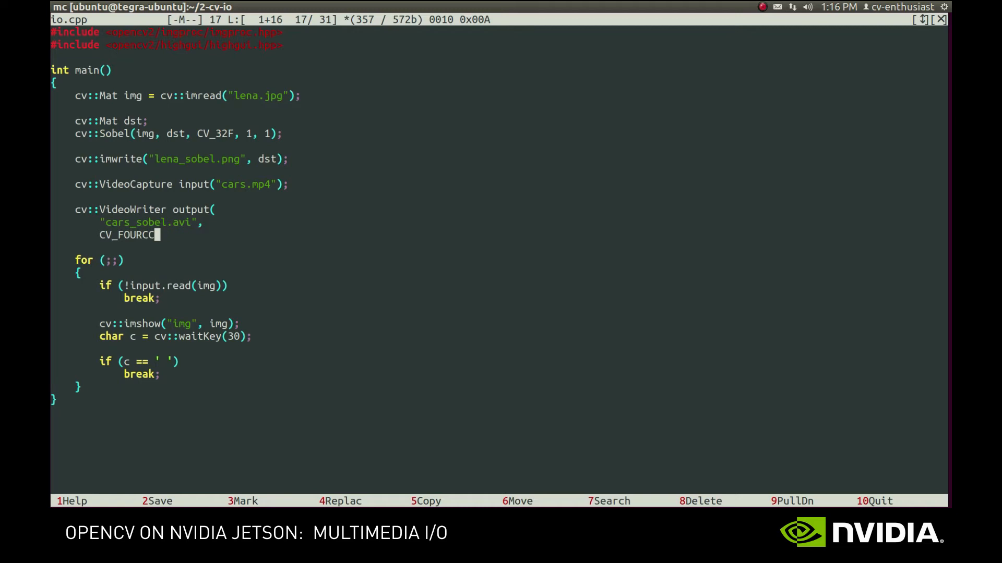
text(()
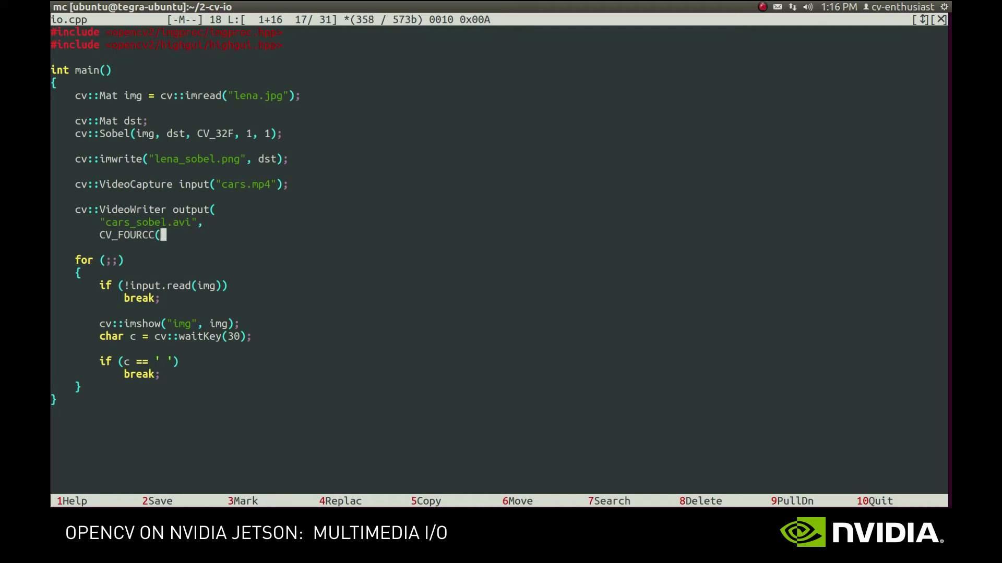
text('X', 'V',)
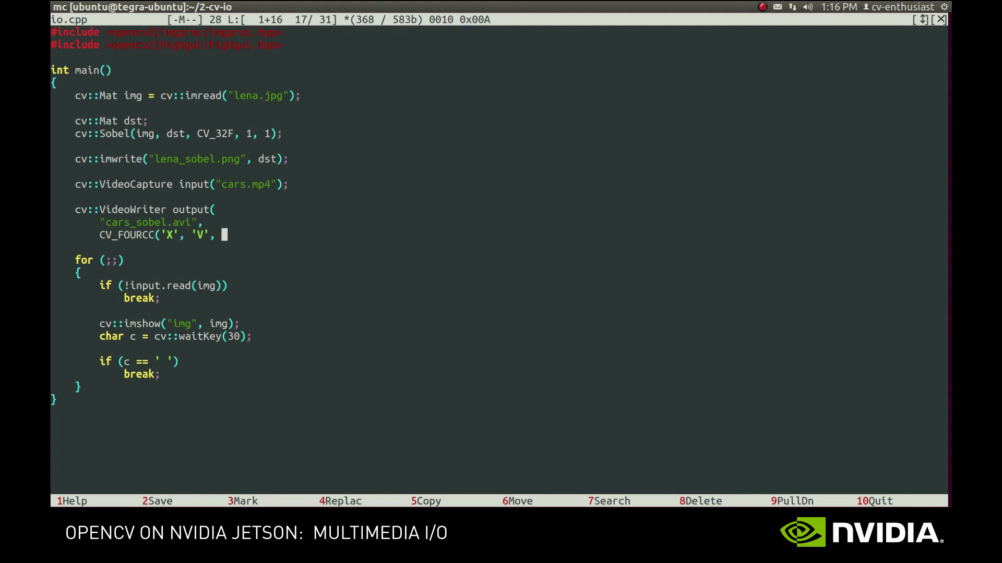
text('I',)
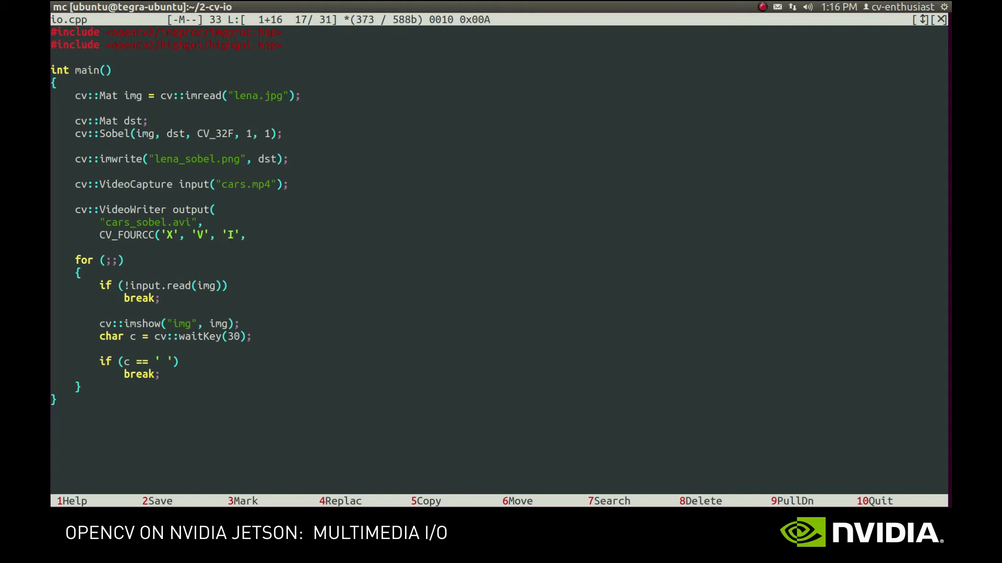
text('D'),)
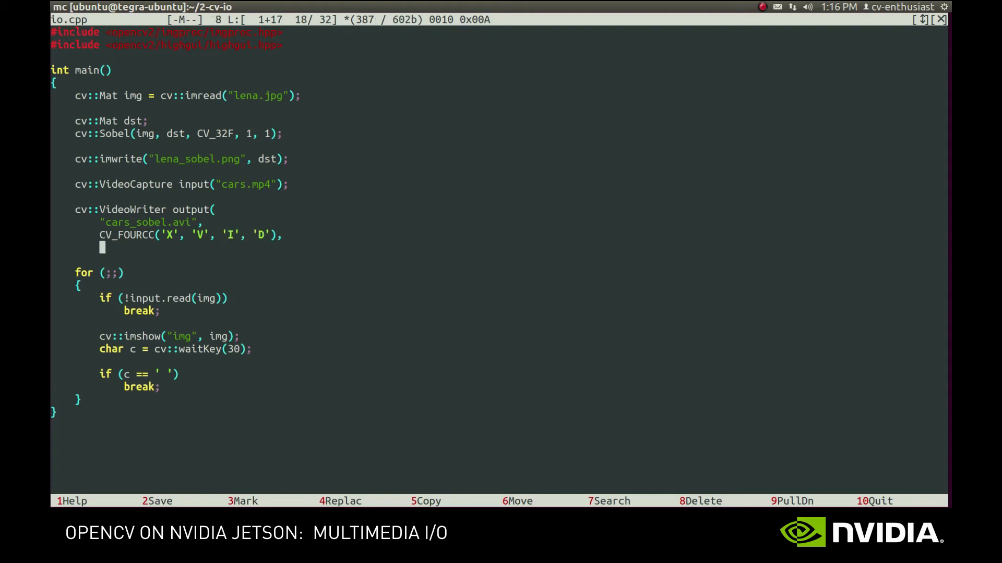
text(30,)
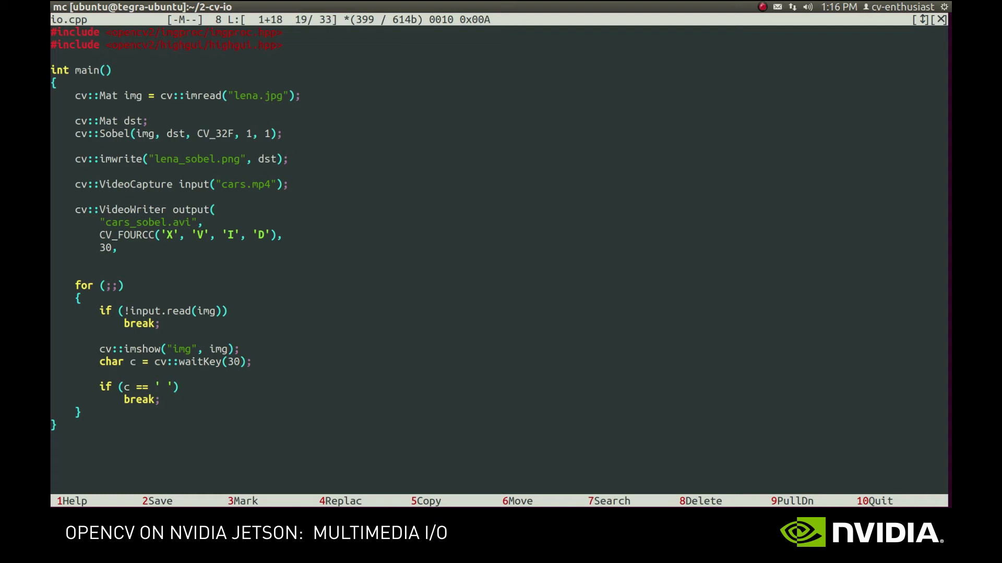
Size the writer with cv::Size from input's CV_CAP_PROP_FRAME_WIDTH and FRAME_HEIGHT
text(cv::Size)
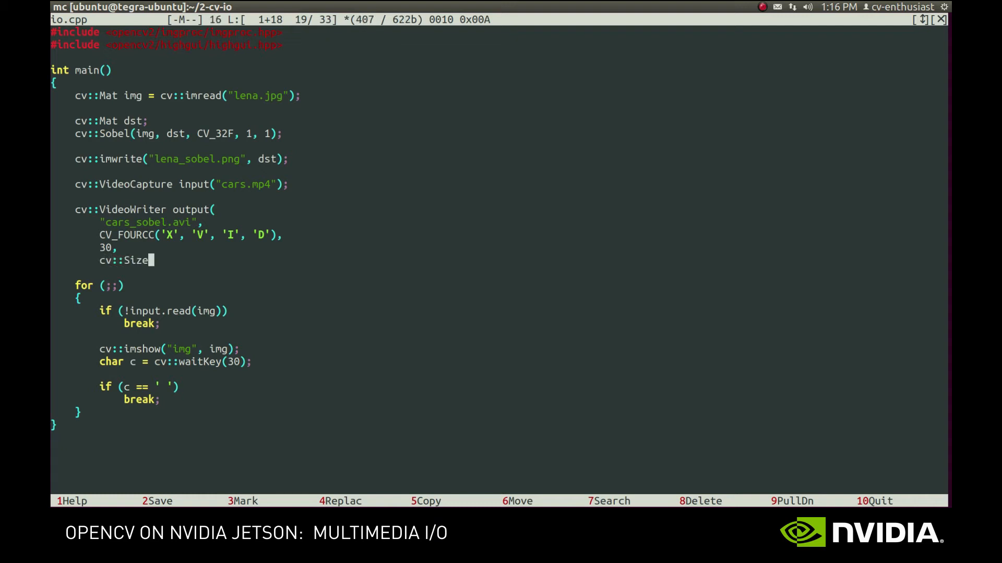
text((intput.get)
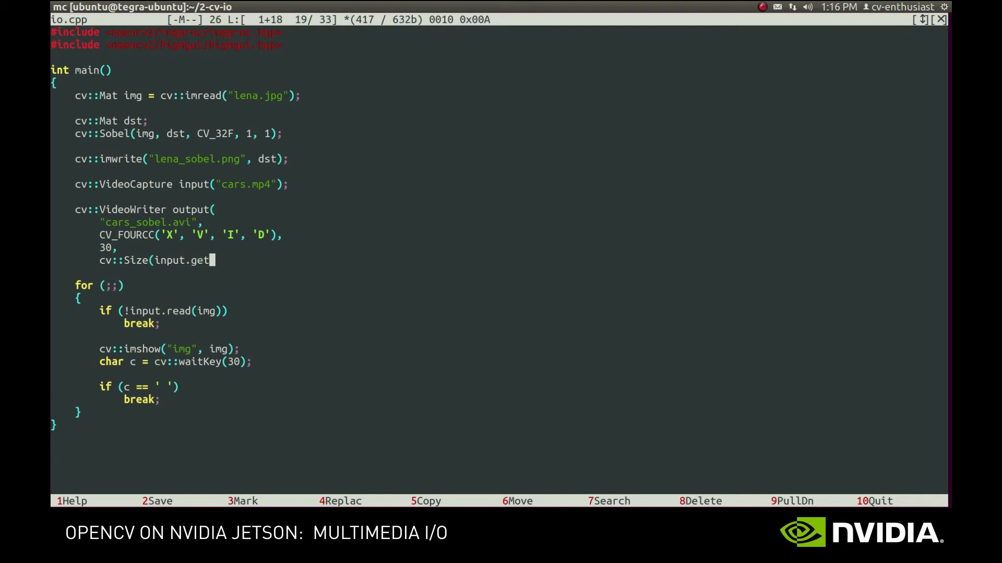
text((CV_CAP)
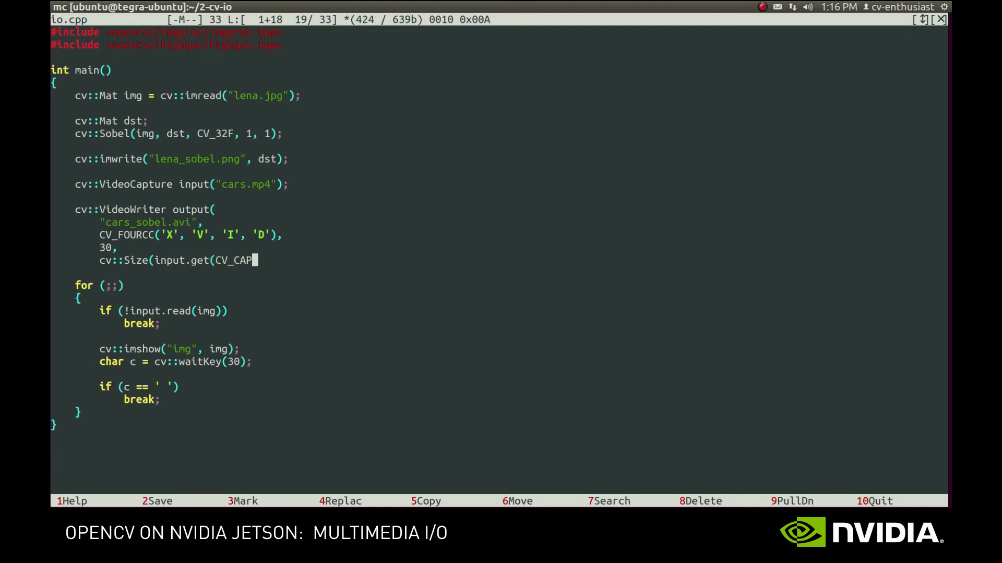
text(_PROP)
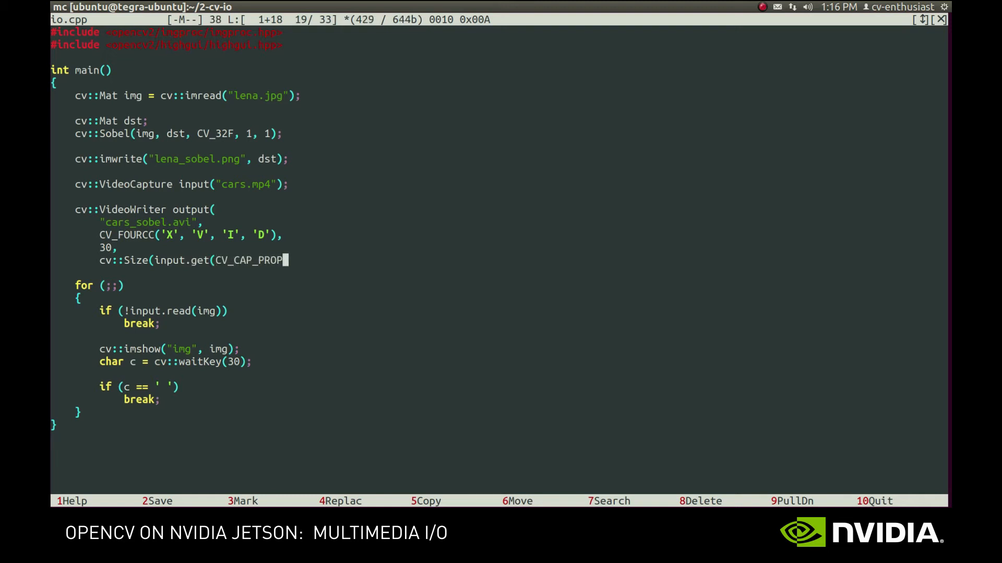
text(_FRAME_WIDTH),)
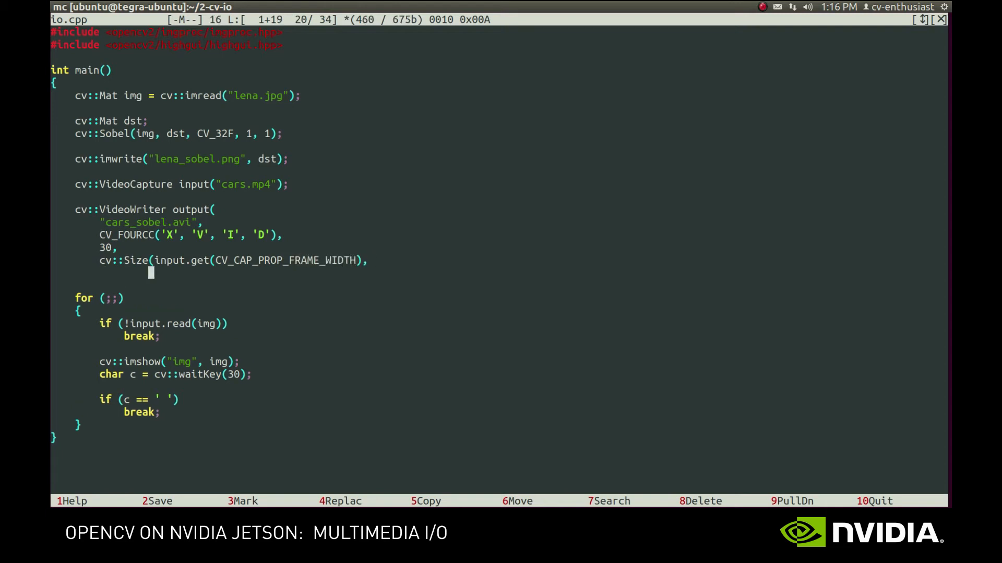
text(input.get()
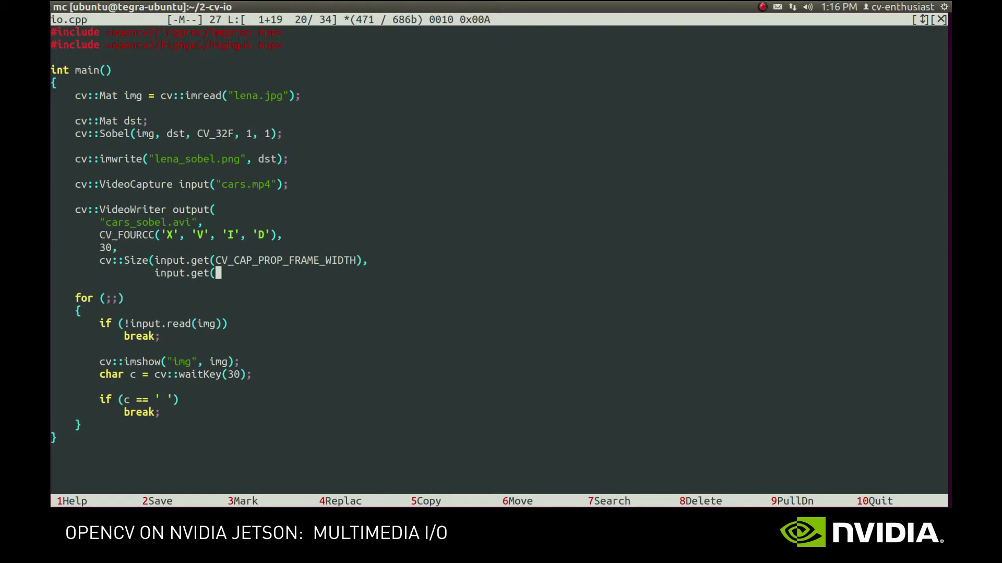
text(CV_CAP_PROP)
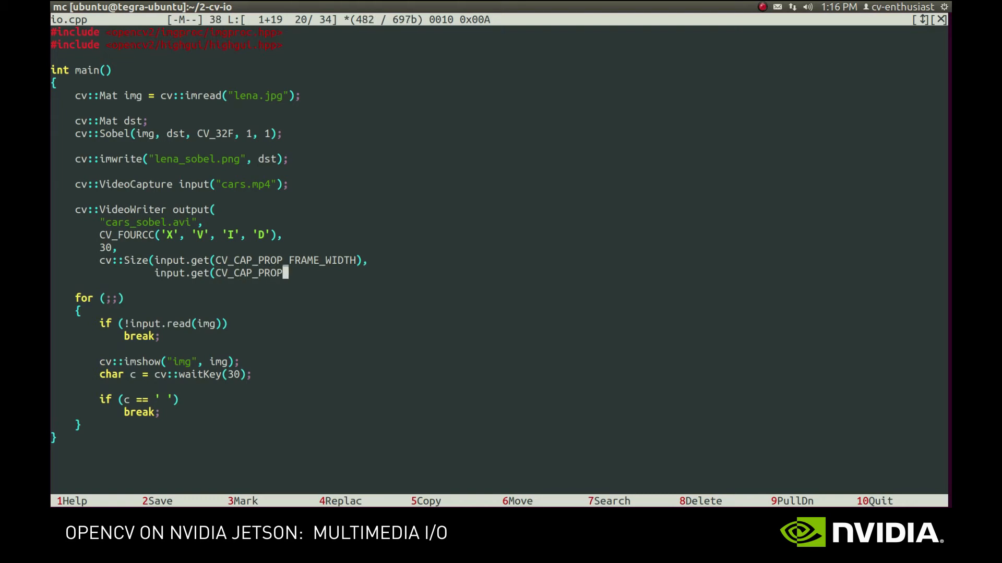
text(_FRAME_HEIH)
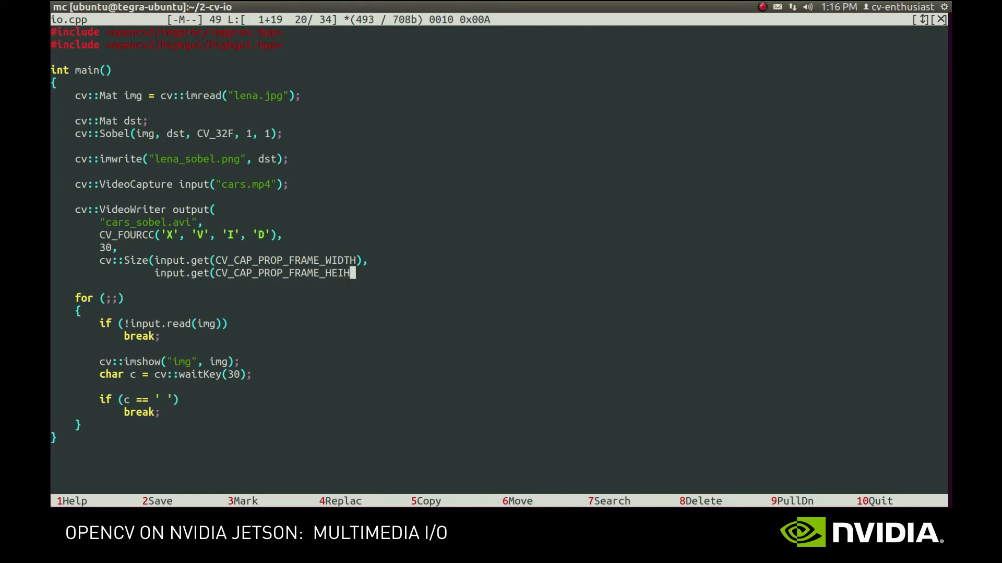
text(GHT))
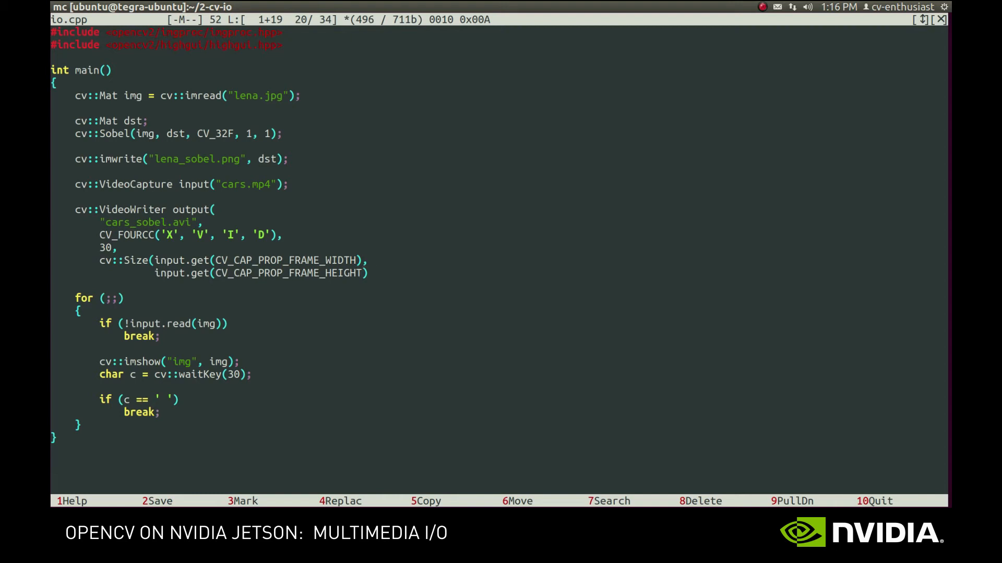
text());)
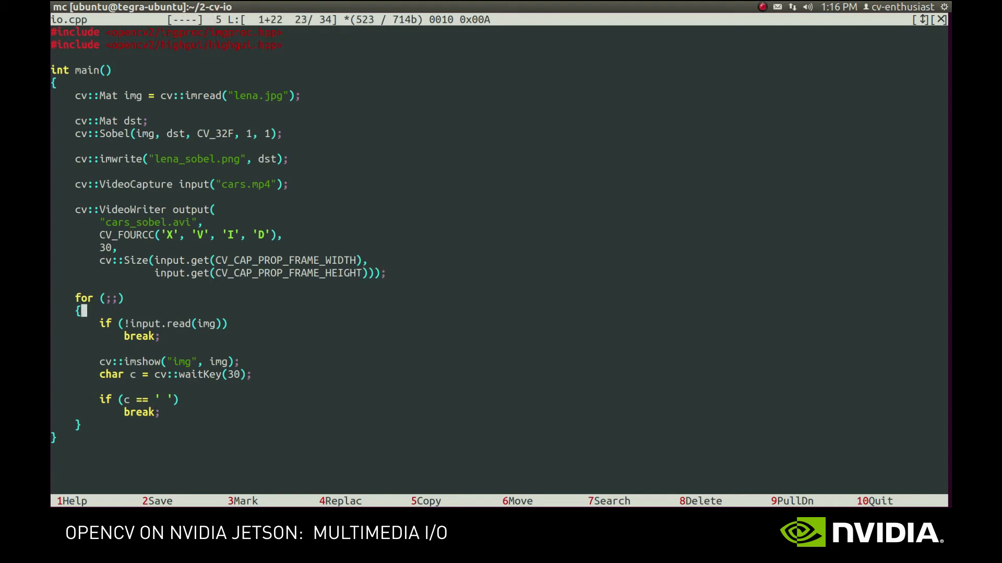
In the loop, run cv::Sobel(img, dst, CV_8U, 1, 1) and write dst to output
key(Enter)
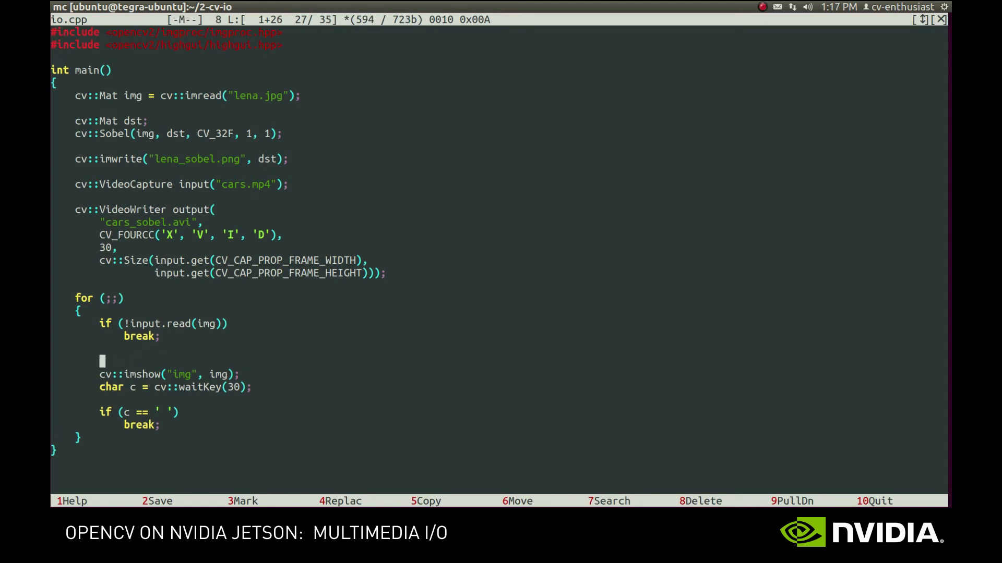
text(cv::Sob)
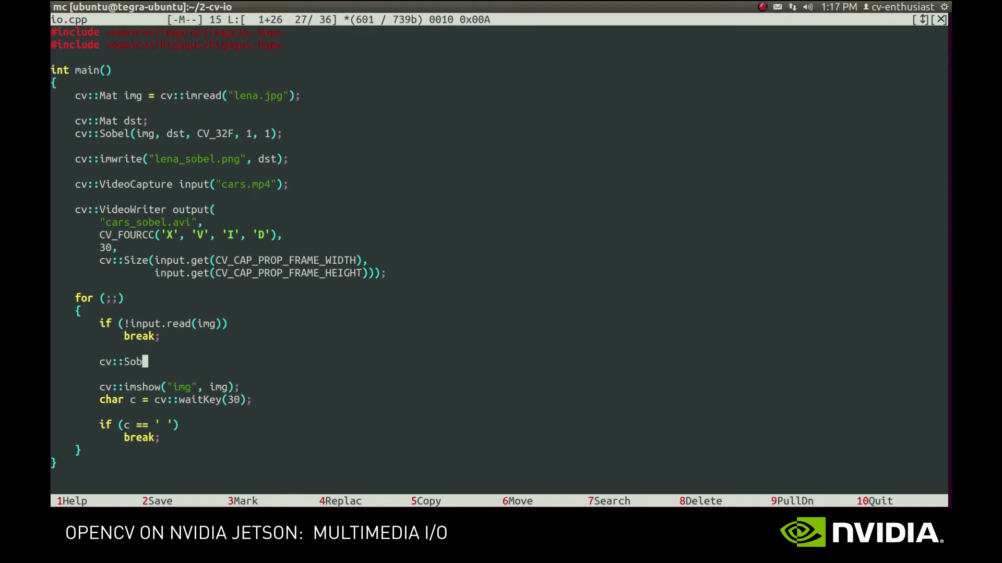
text(el()
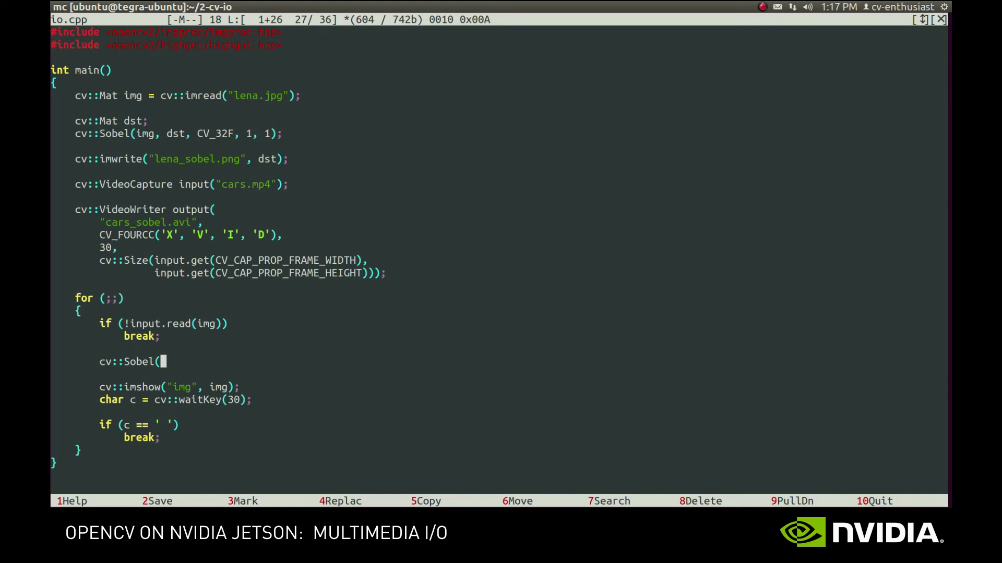
text(img, d)
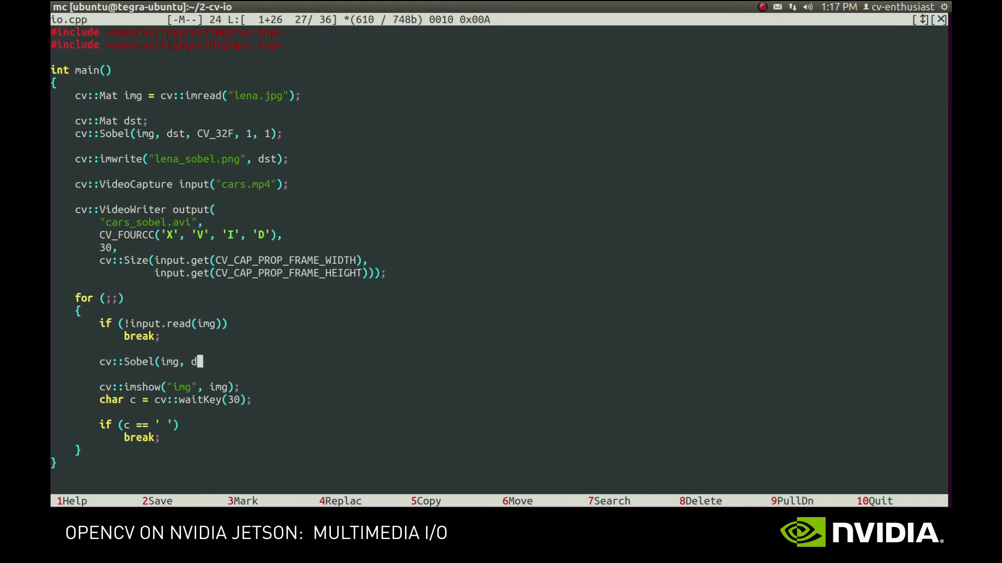
text(st, CV_8U)
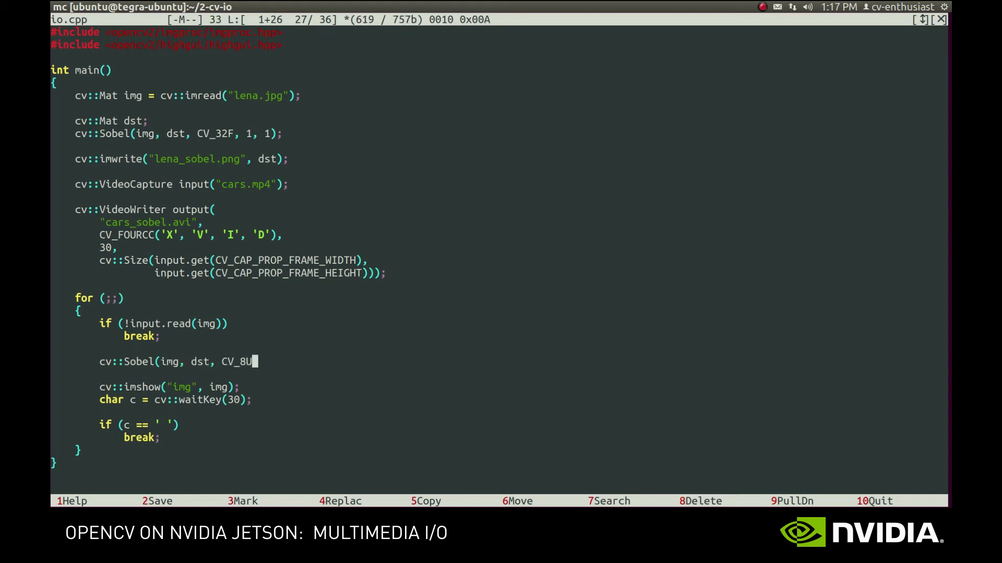
text(, 1, 1);)
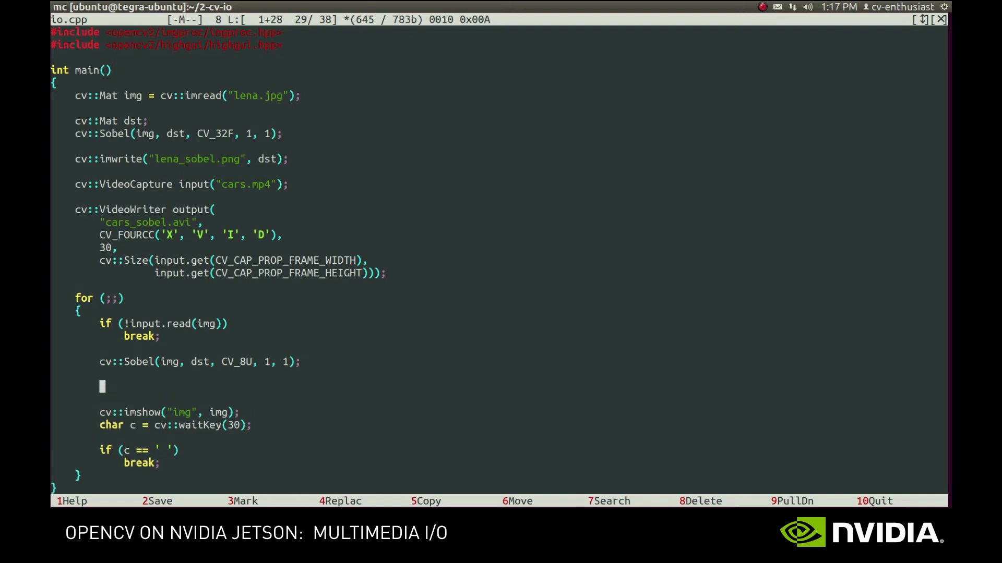
text(output.write)
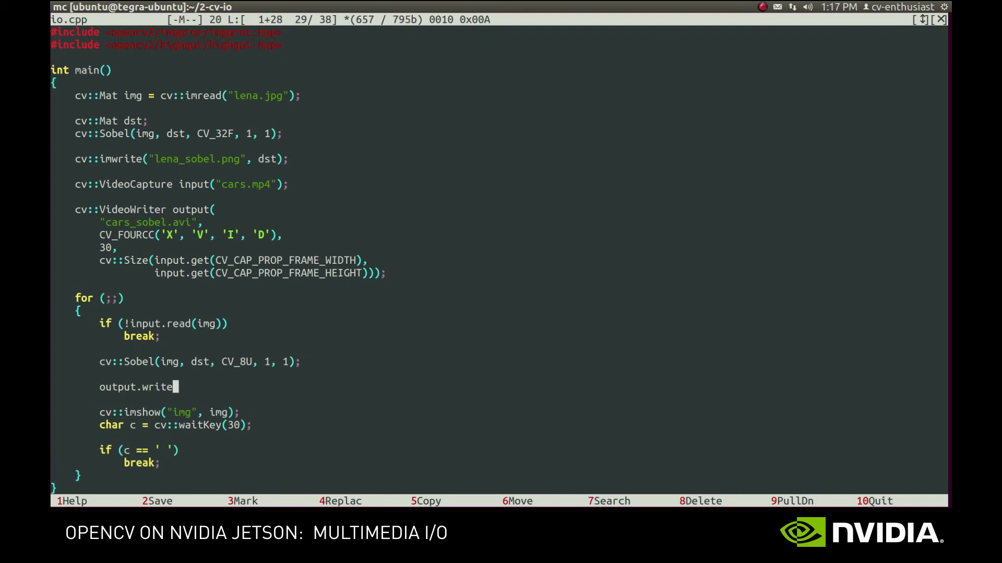
text((dst);)
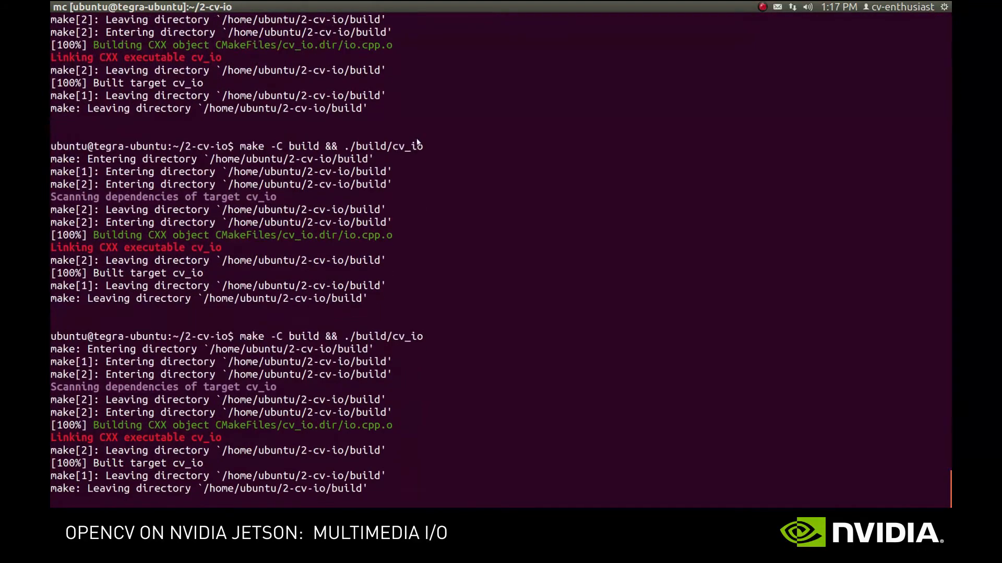
Run make -C build && ./build/cv_io on the board
key(Return)
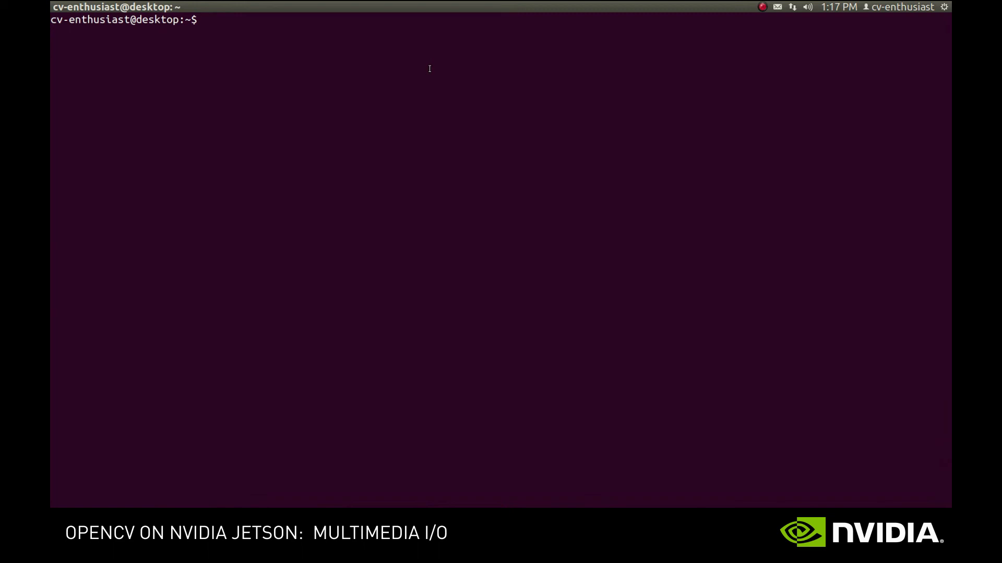
Copy cars_sobel.avi from ubuntu@tegra-ubuntu:~/2-cv-io into /tmp with scp
text(scp ubuntu@tegra-ub)
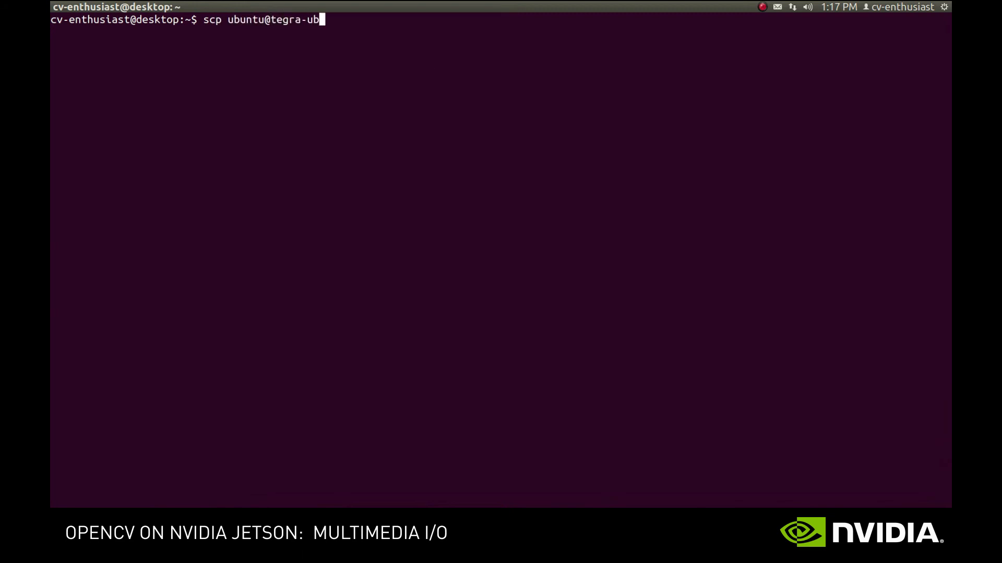
text(untu:~)
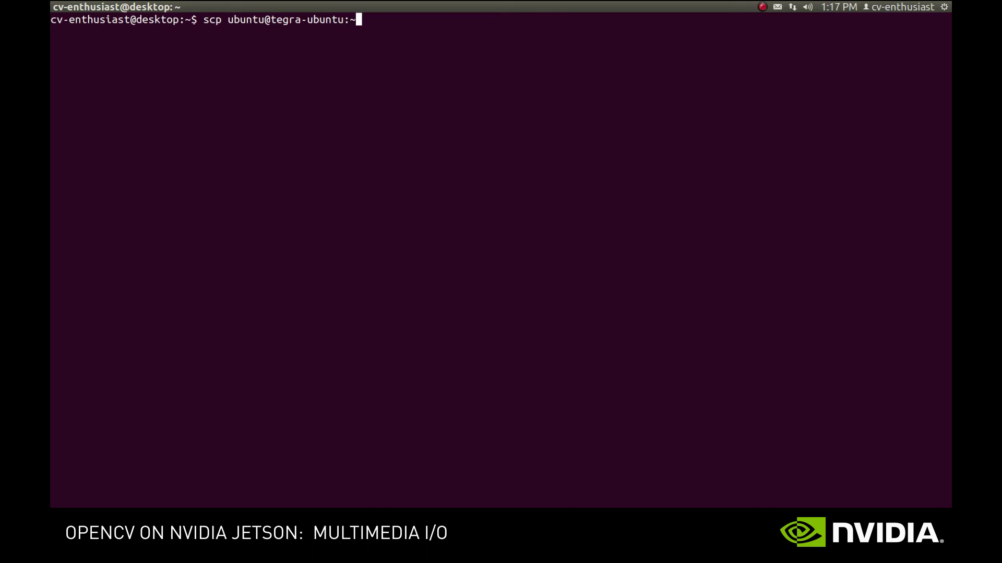
text(/2-cv-)
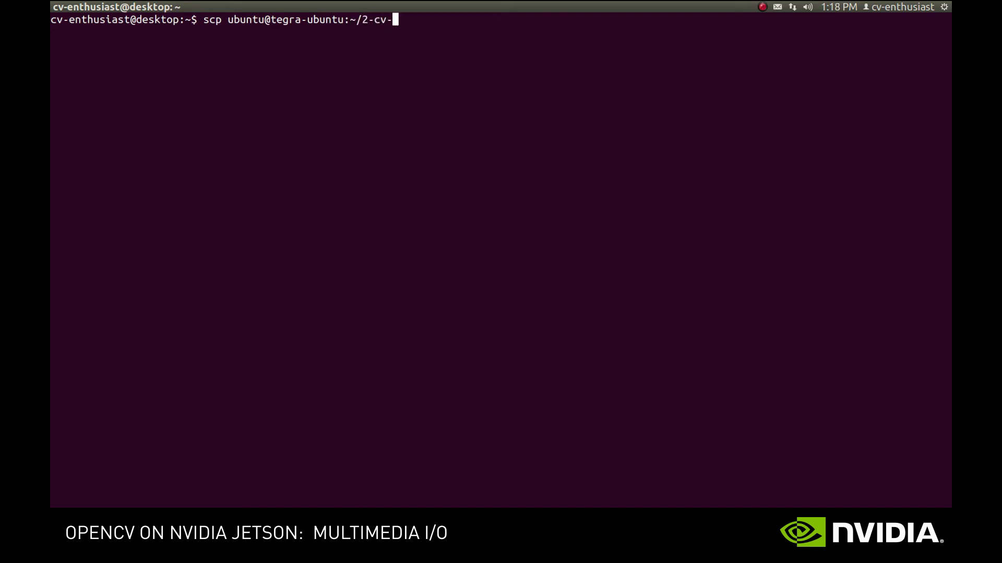
text(io/cars_sobel)
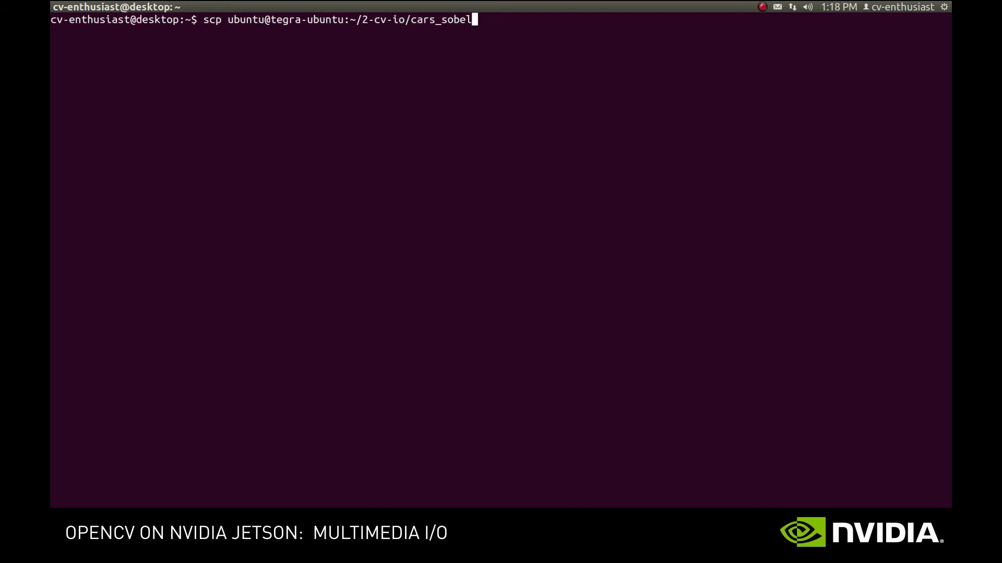
text(.avi /tmp)
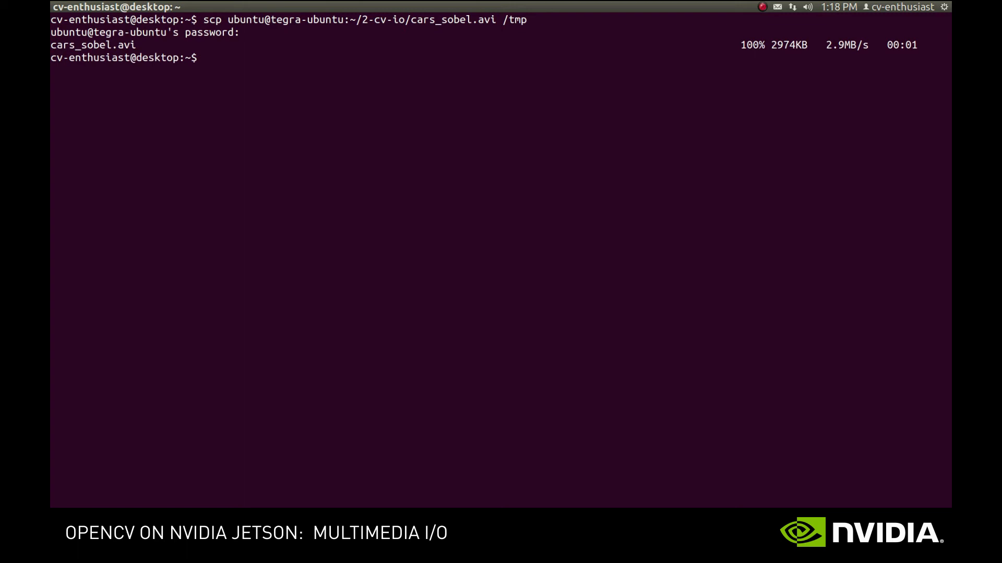
Enter the command vlc /tmp/cars_sobel.avi to launch VLC on the copied video
text(vlc /tmp)
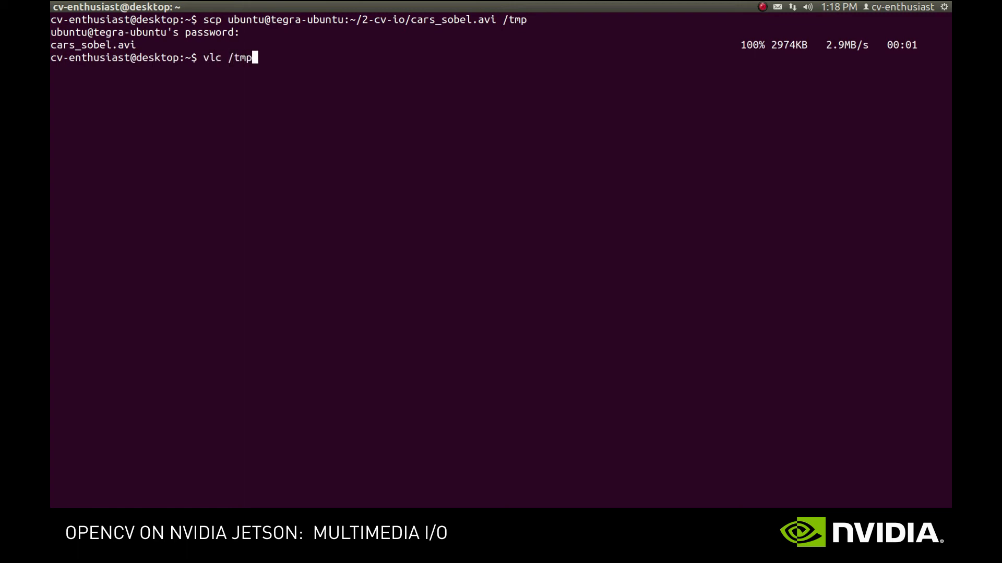
text(/cars_sobel.avi)
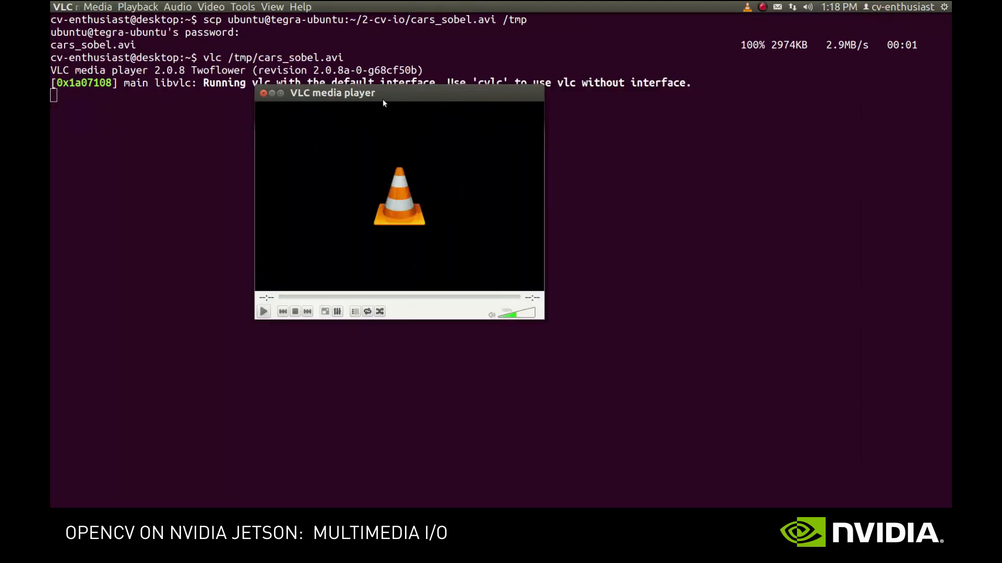
Play cars_sobel.avi in the VLC window
click(263, 311)
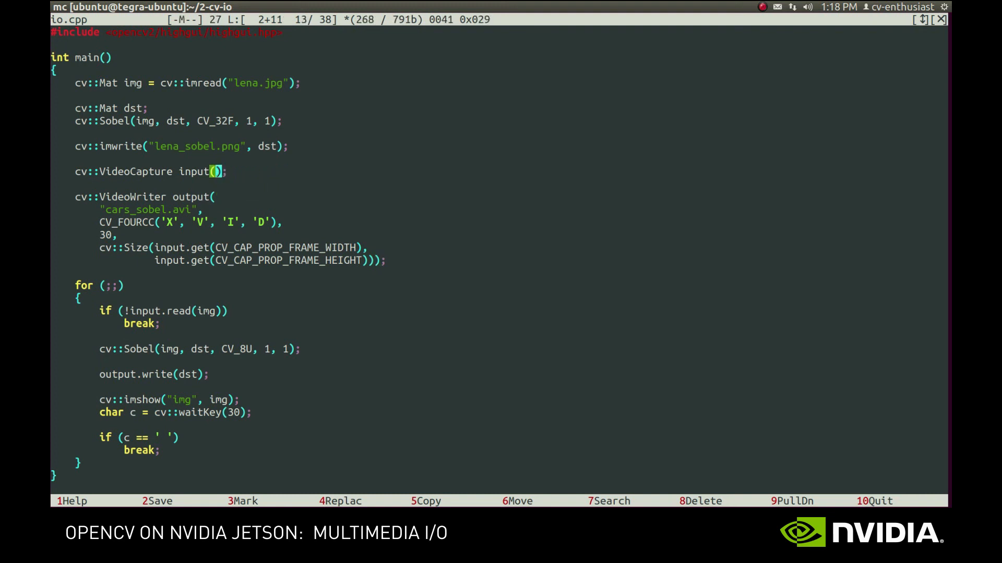
Make cv::VideoCapture input take 0 so the program reads from camera 0
text(0)
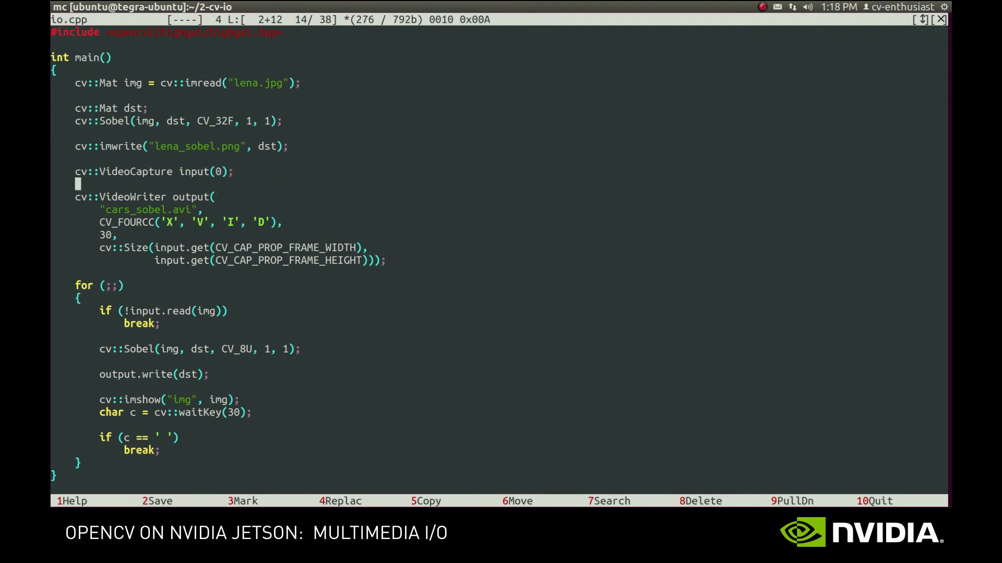